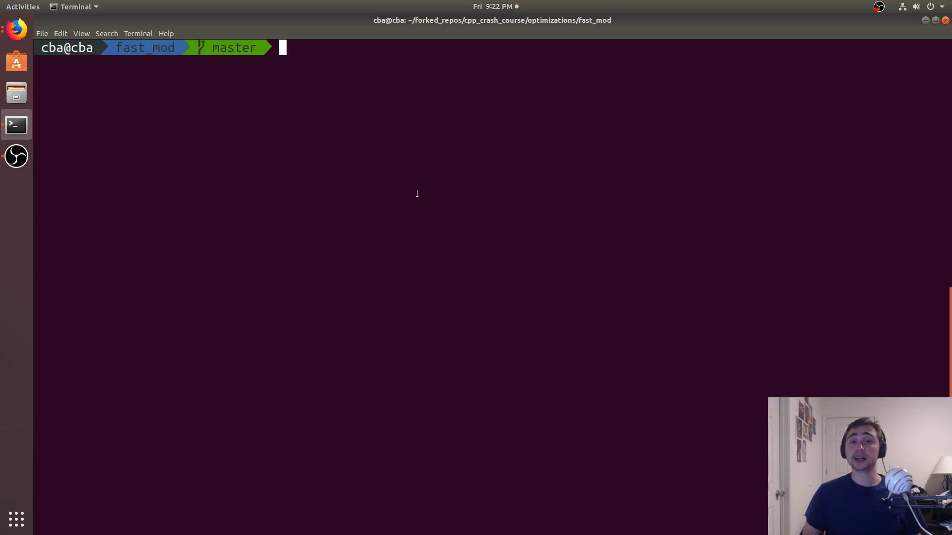
Open fast_mod.cpp in vim and jump to the top of the file
text(vim fast_mod.cpp)
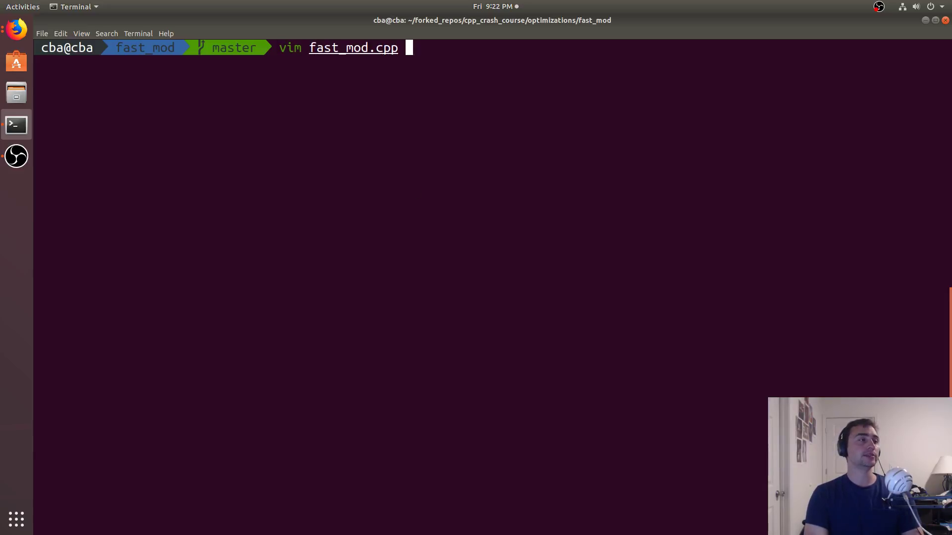
key(Return)
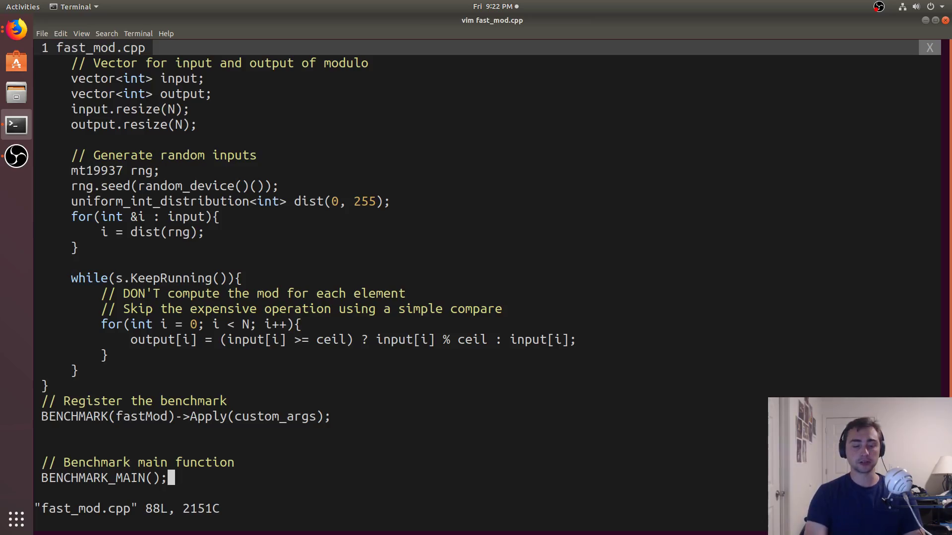
key(gg)
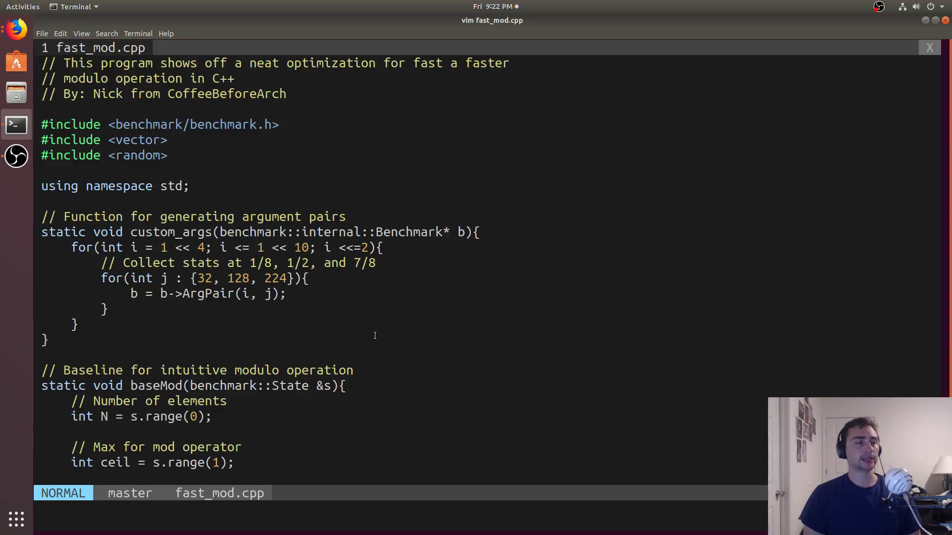
key(gg)
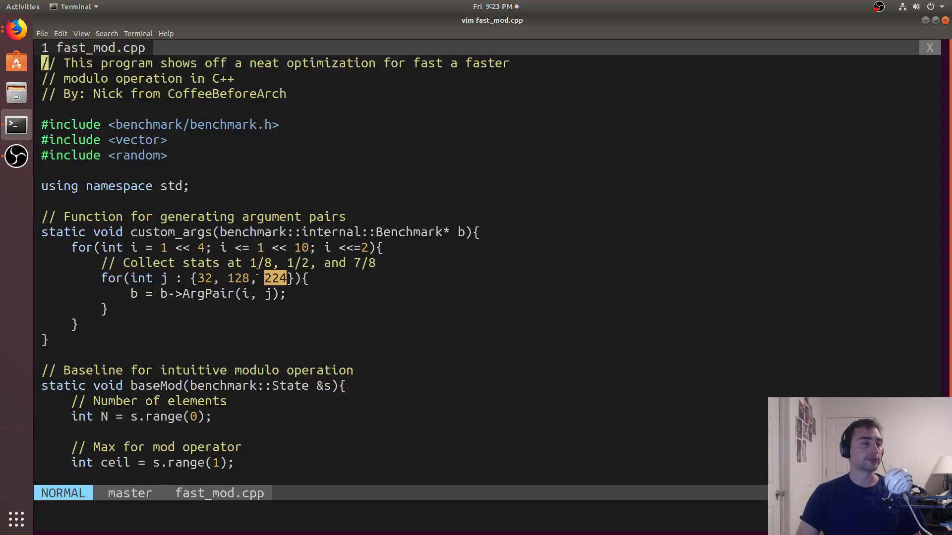
mouse_move(279, 325)
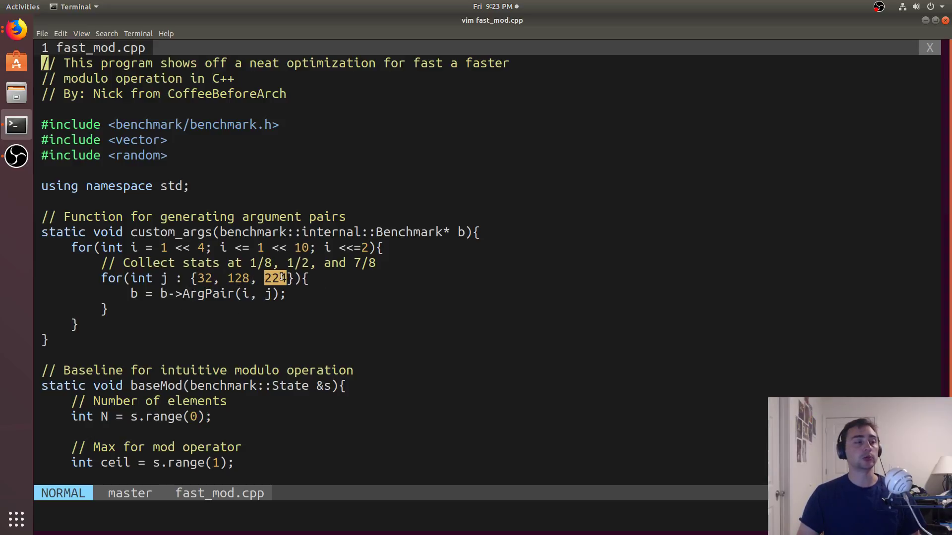
text(4)
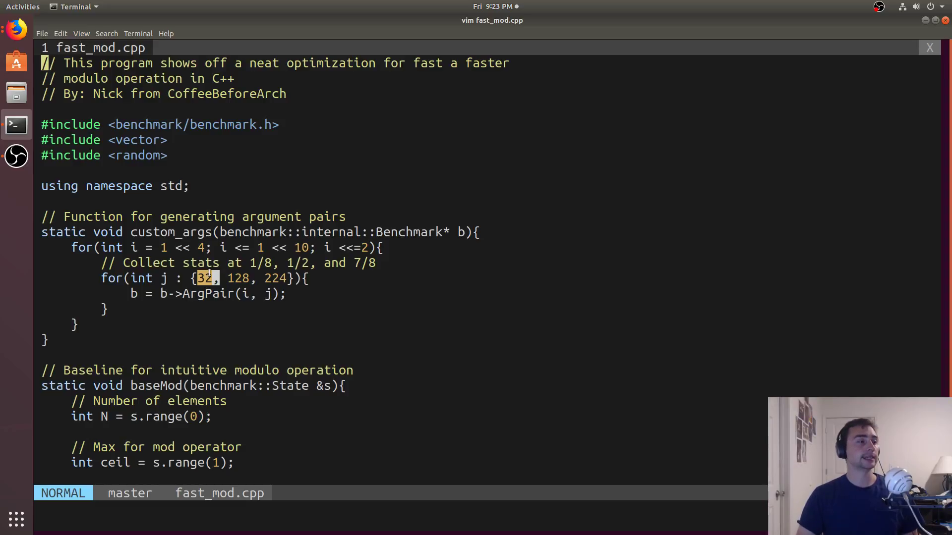
key(w)
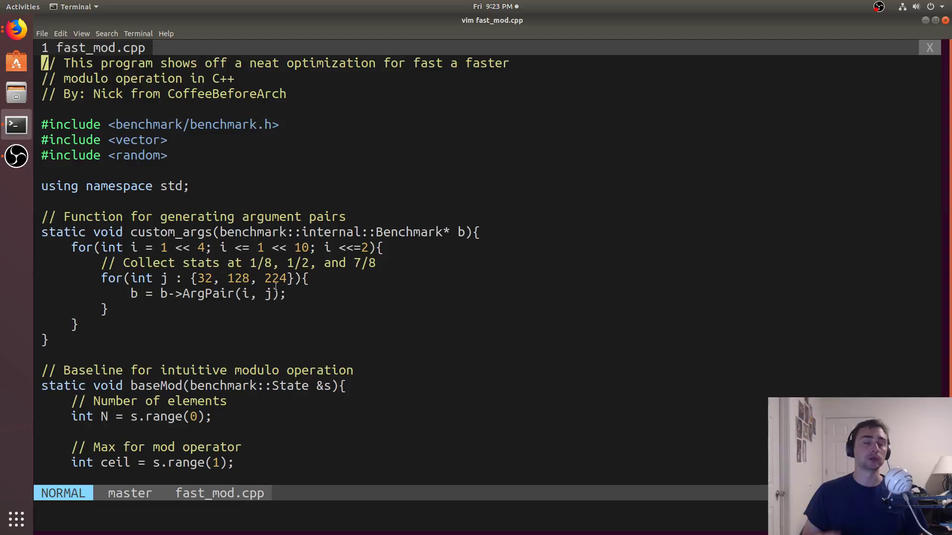
mouse_move(254, 288)
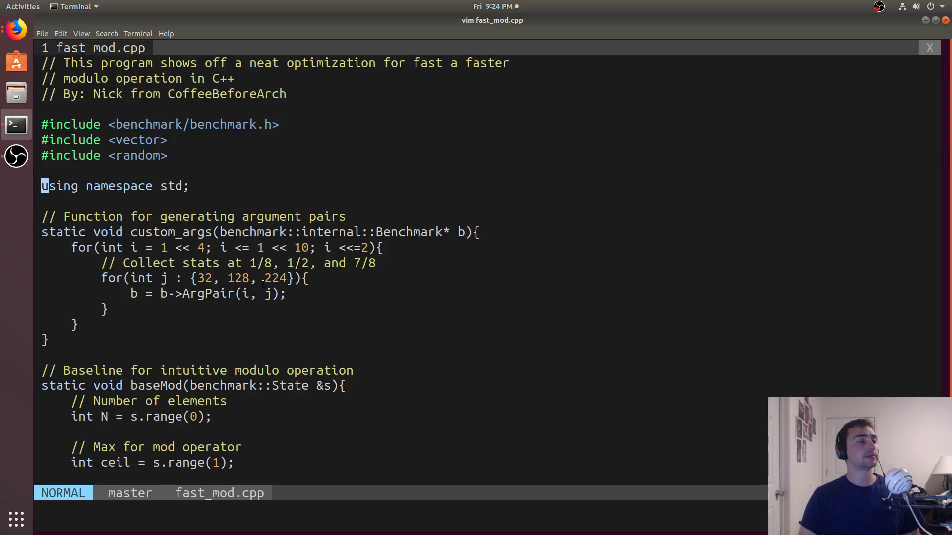
scroll(down, 3)
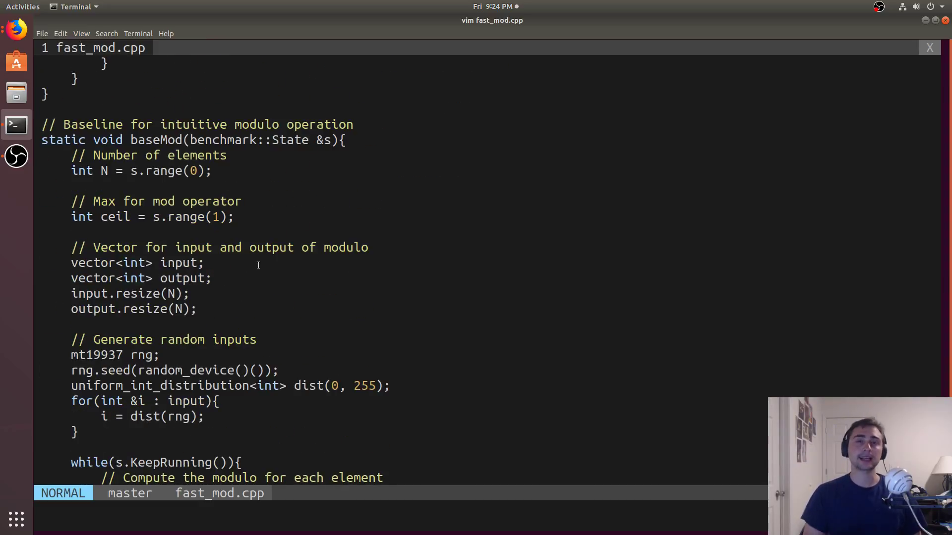
scroll(down, 3)
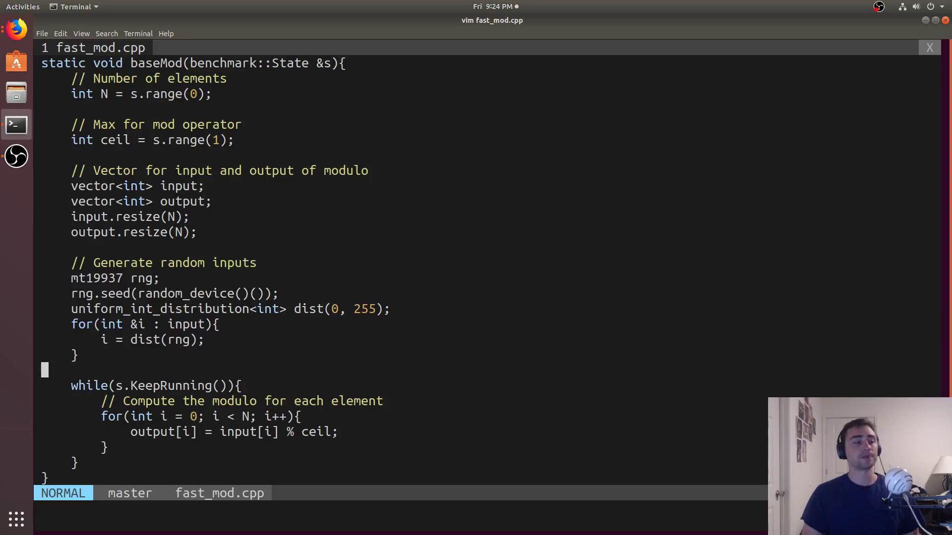
scroll(down, 3)
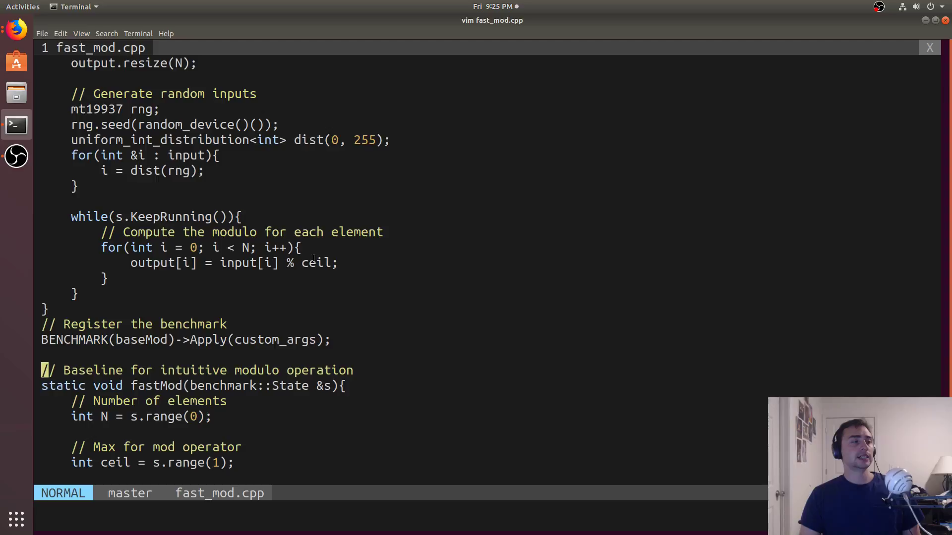
mouse_move(277, 238)
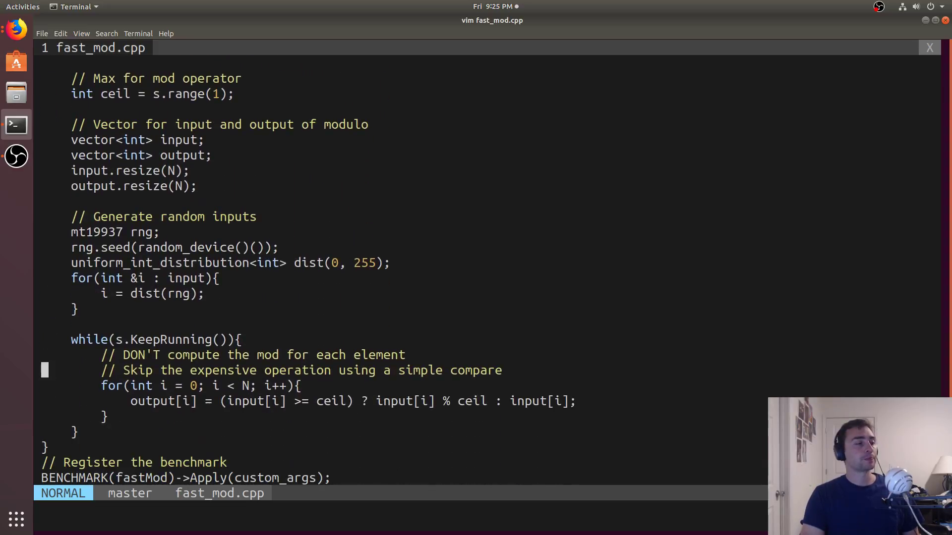
scroll(down, 3)
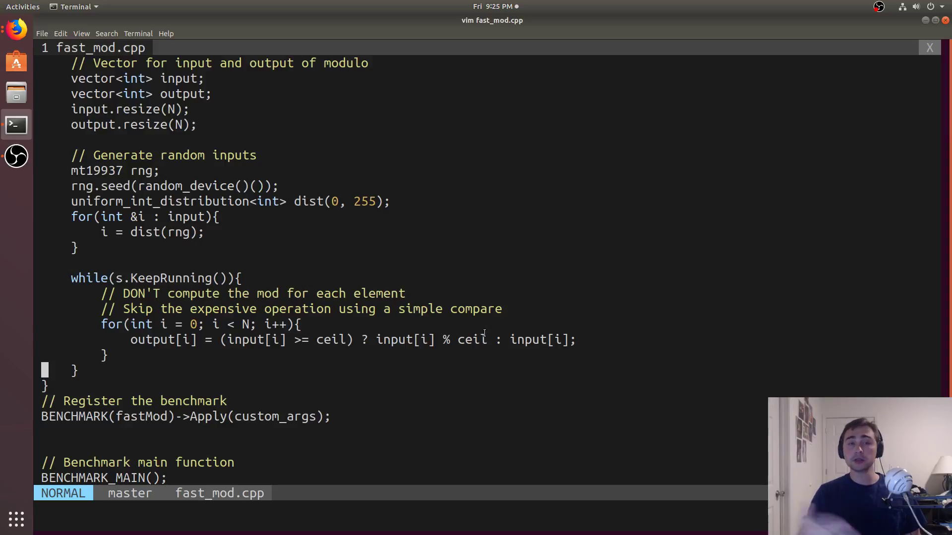
mouse_move(520, 338)
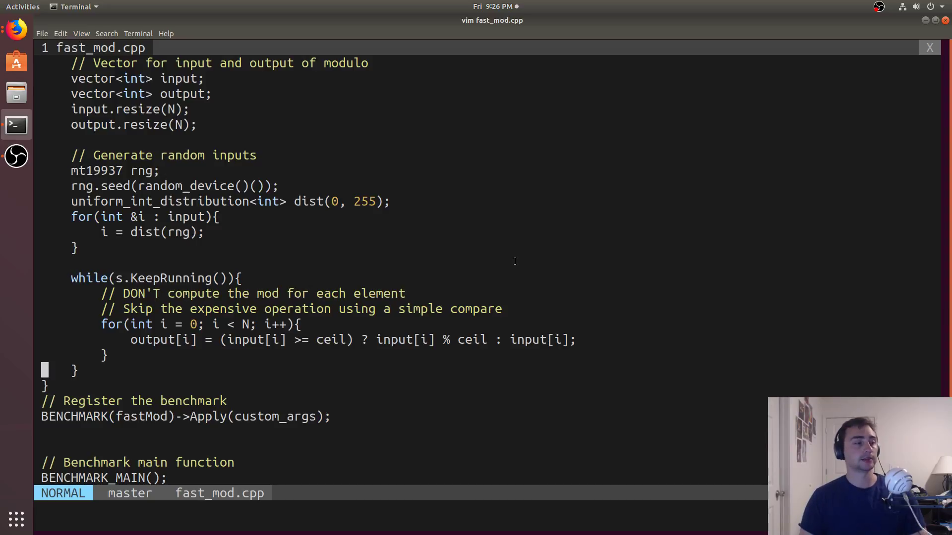
Quit vim without changes, returning to the shell prompt in the fast_mod folder
text(:q)
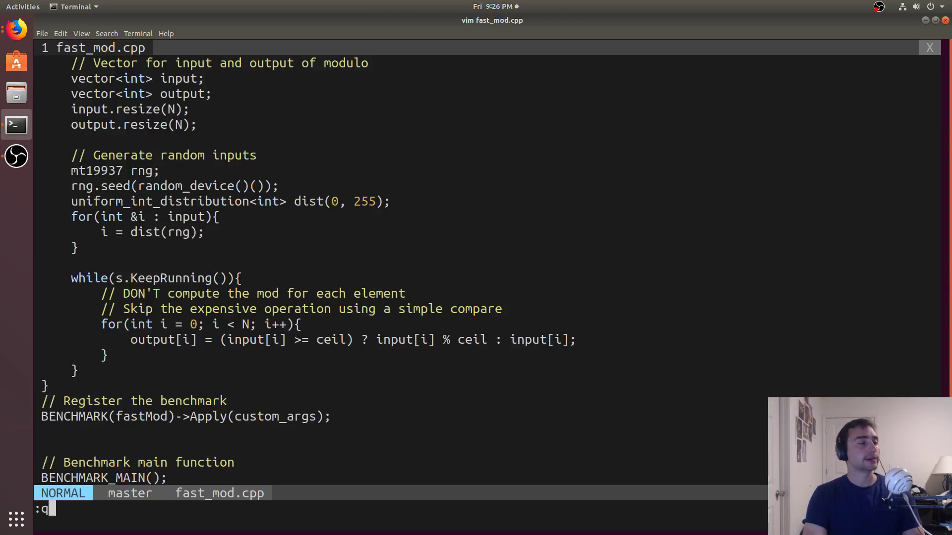
key(Return)
text(./fast_mod)
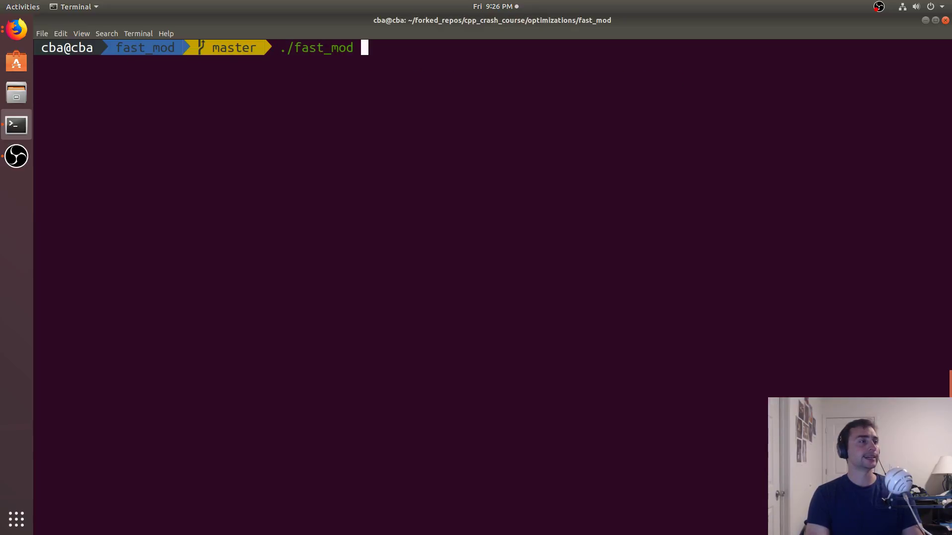
Run ./fast_mod and view the Google Benchmark results, noting the baseMod/16/32 iteration count
key(Return)
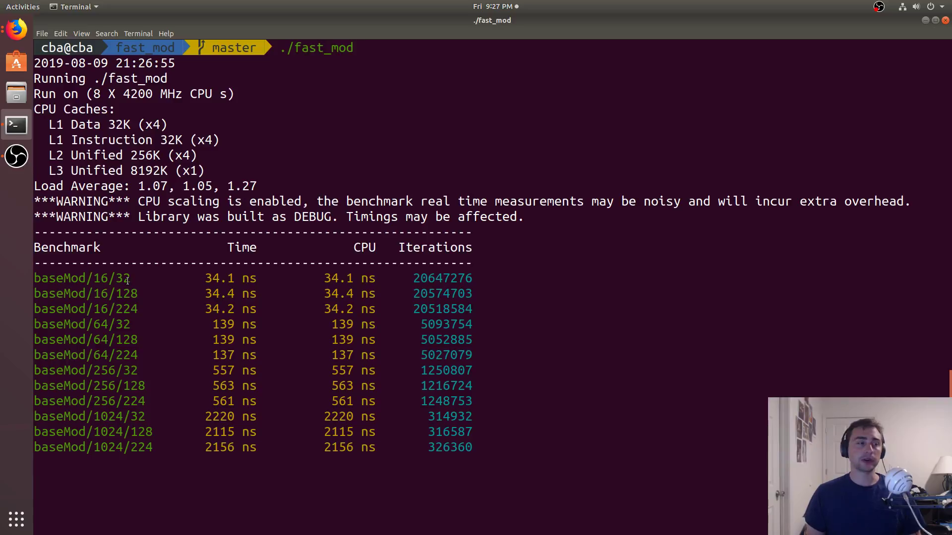
double_click(442, 278)
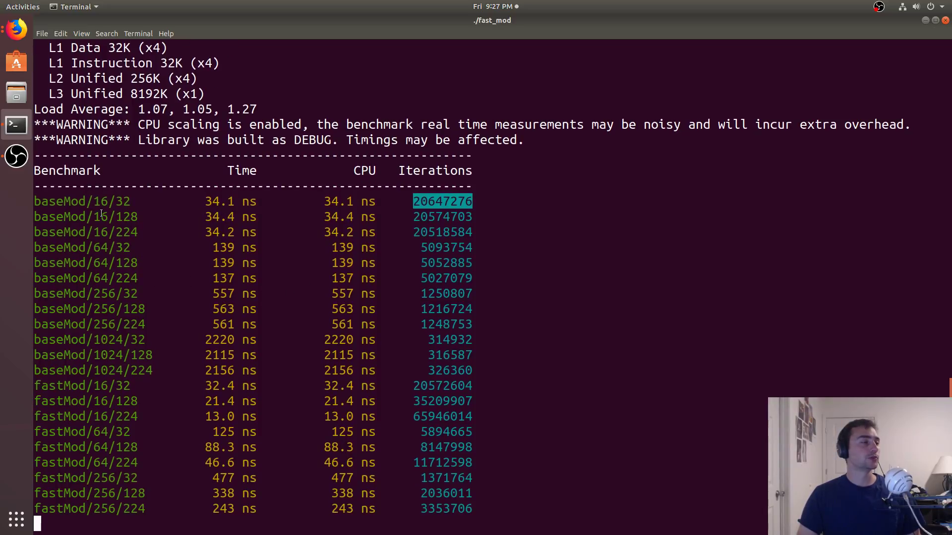
scroll(down, 3)
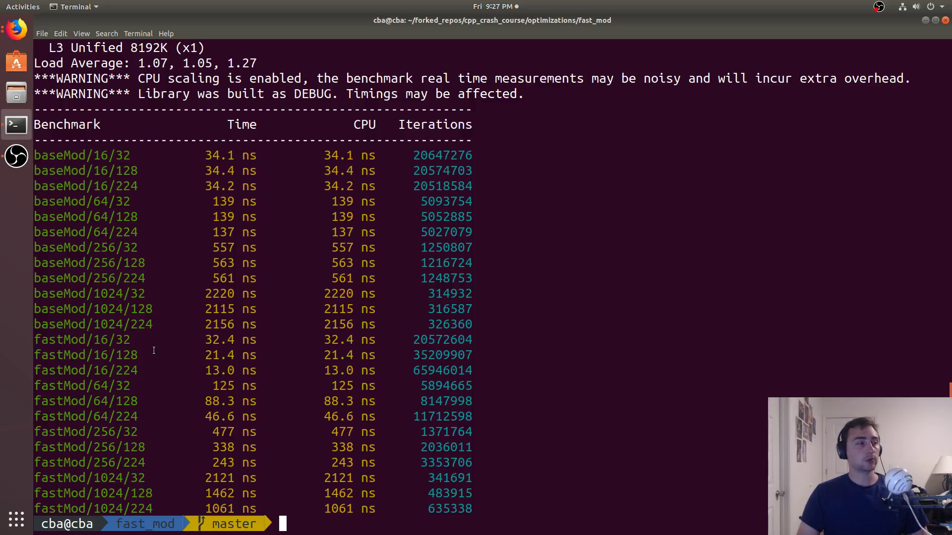
mouse_move(251, 335)
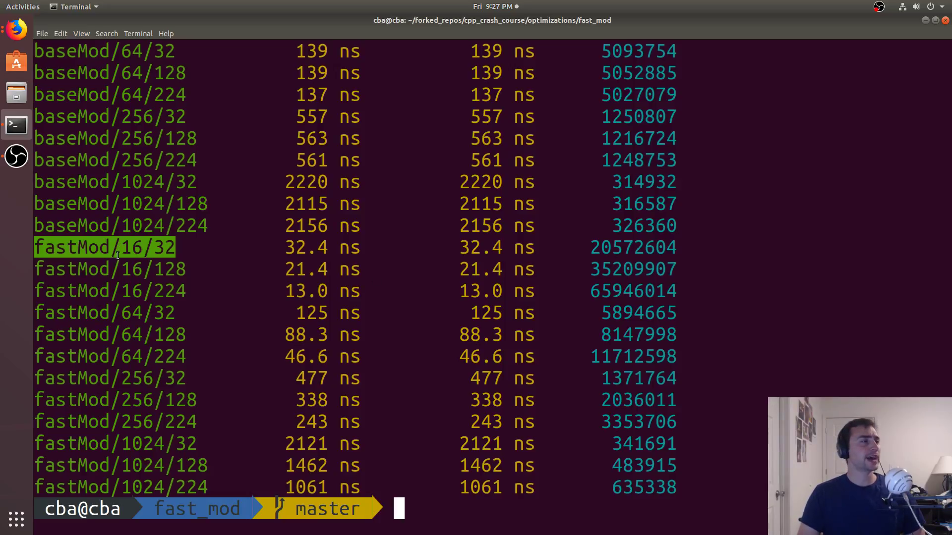
Compare timings: baseMod/16/32 at 34.1 ns, fastMod/1024/32 at 2121 ns, fastMod/16/224 at 13.0 ns
scroll(up, 3)
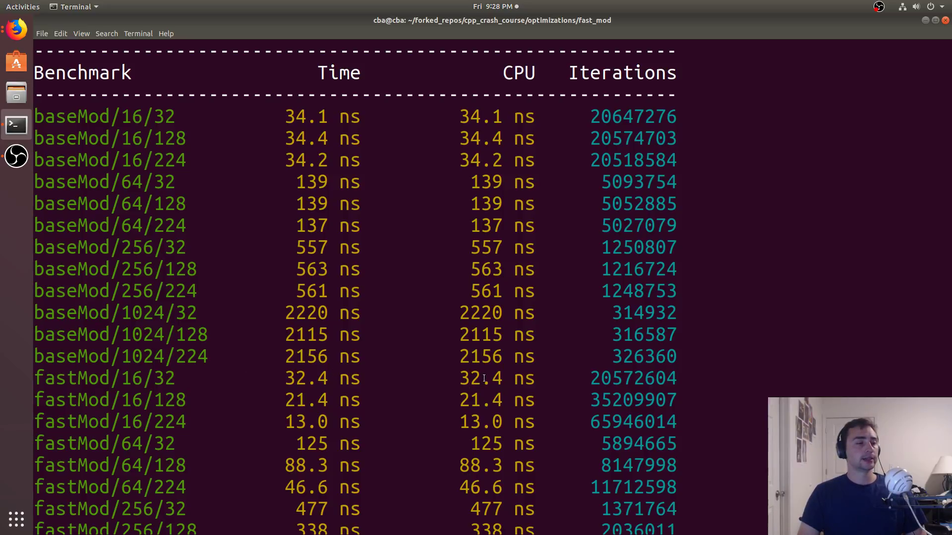
double_click(480, 116)
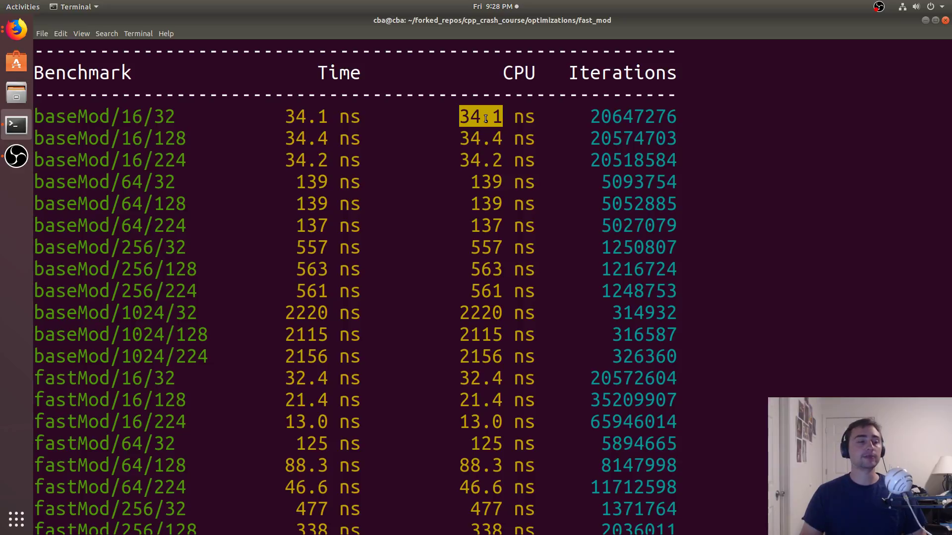
mouse_move(463, 356)
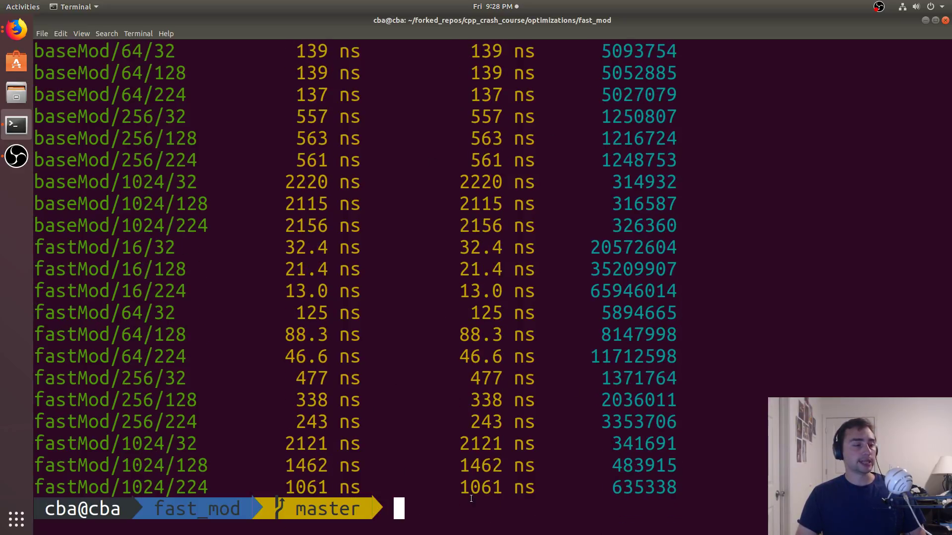
double_click(115, 444)
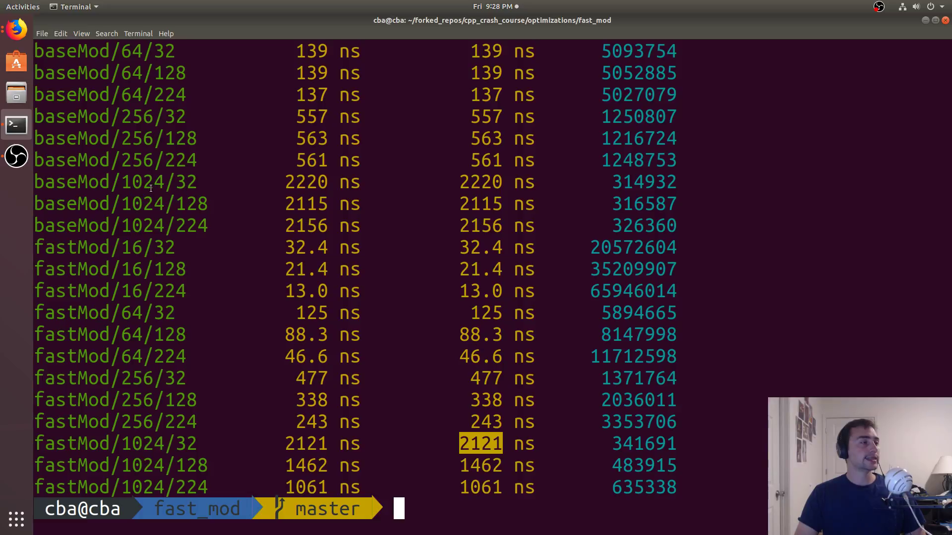
mouse_move(480, 183)
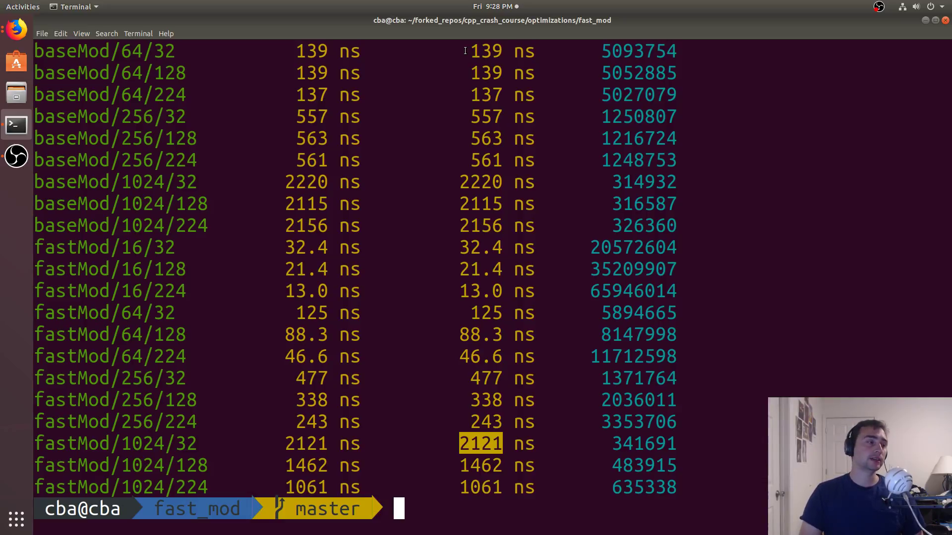
scroll(up, 3)
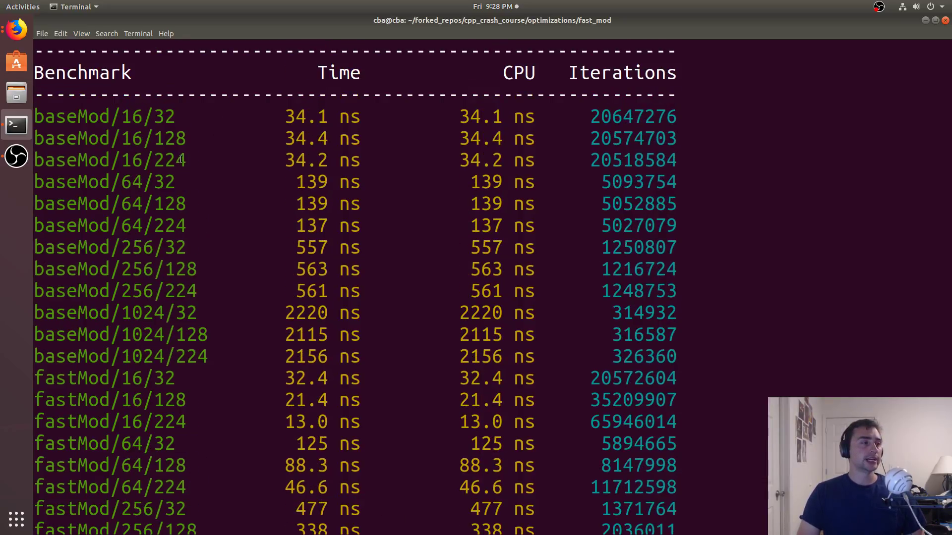
double_click(109, 160)
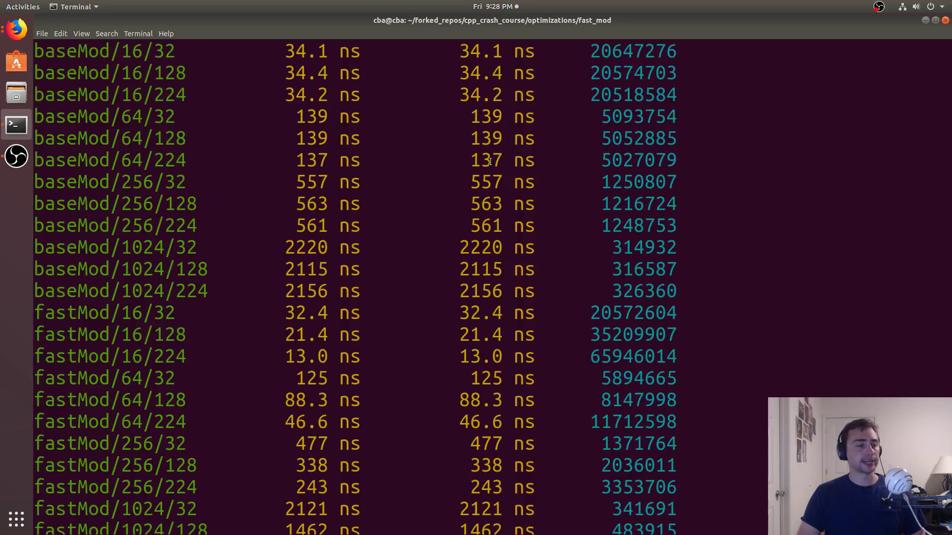
double_click(479, 356)
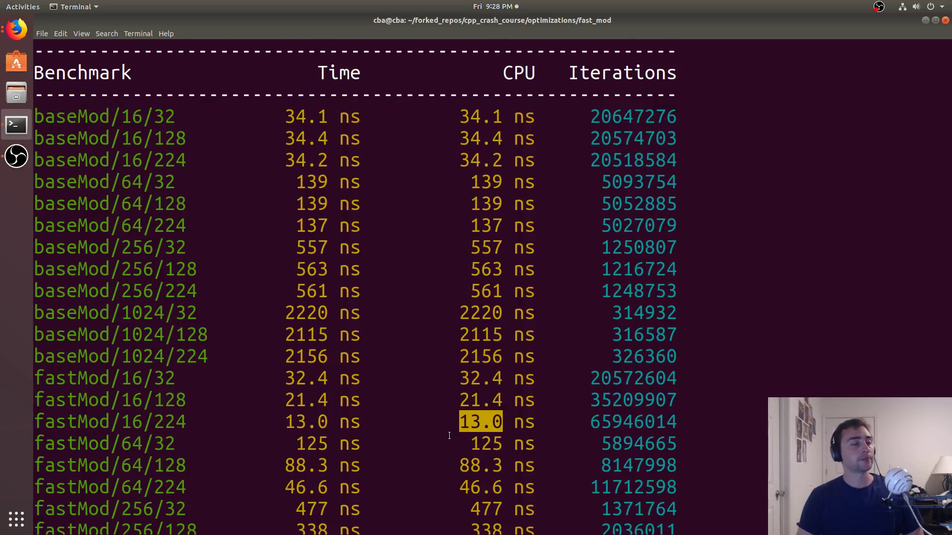
scroll(down, 3)
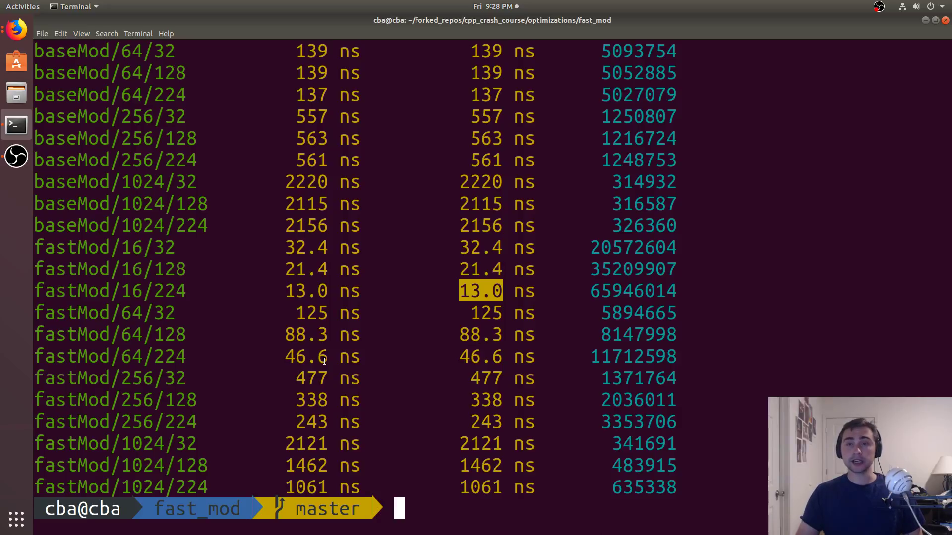
mouse_move(108, 477)
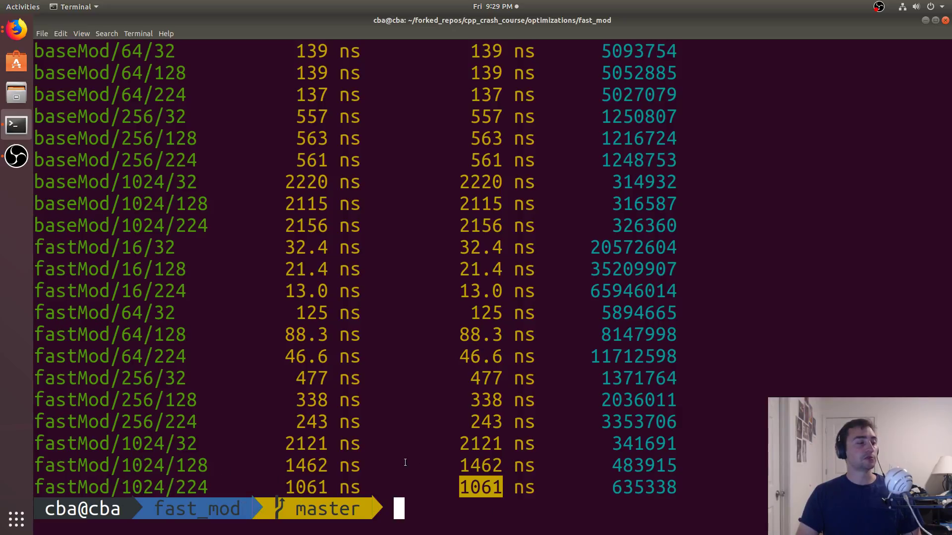
scroll(up, 3)
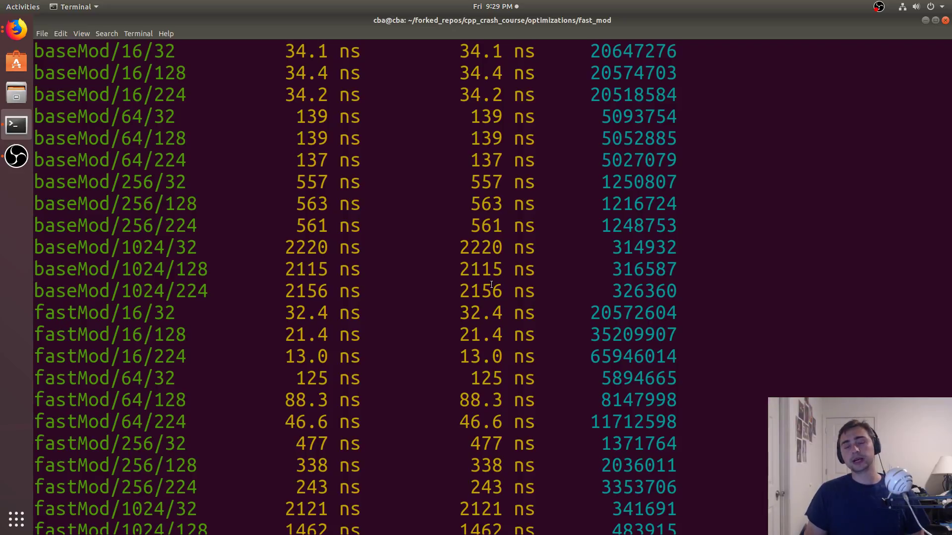
mouse_move(267, 159)
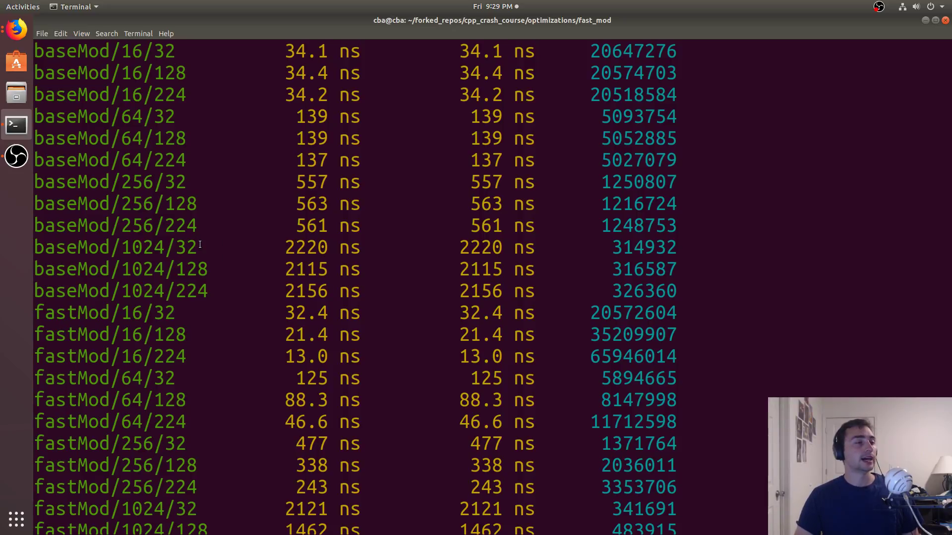
mouse_move(327, 258)
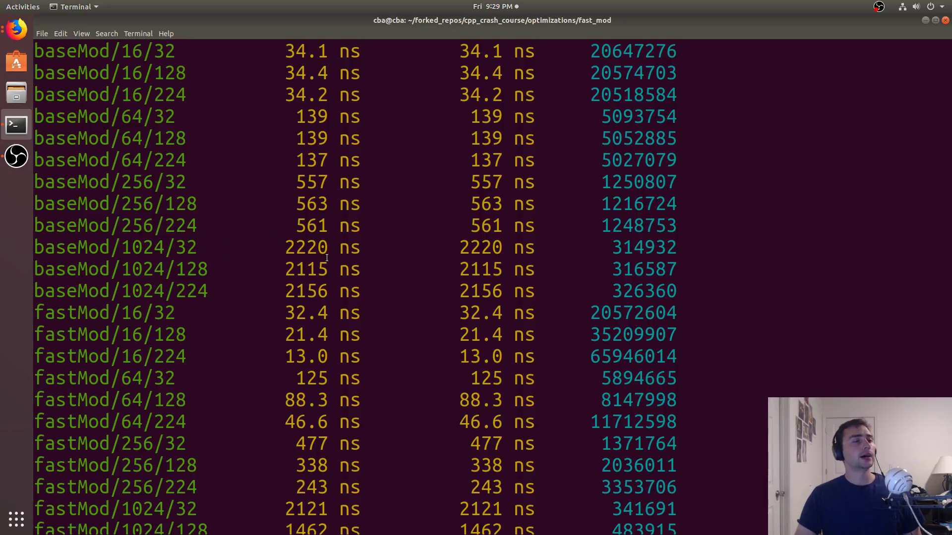
mouse_move(531, 267)
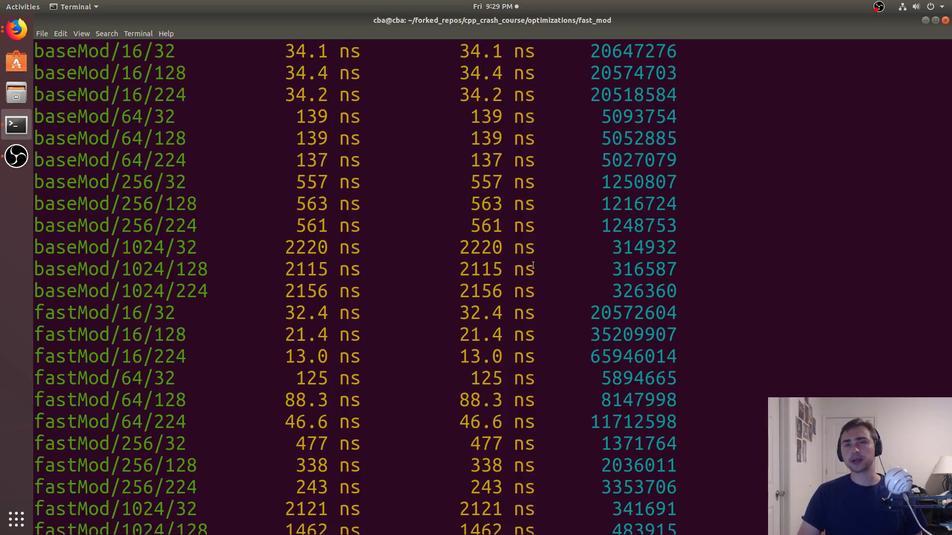
mouse_move(525, 280)
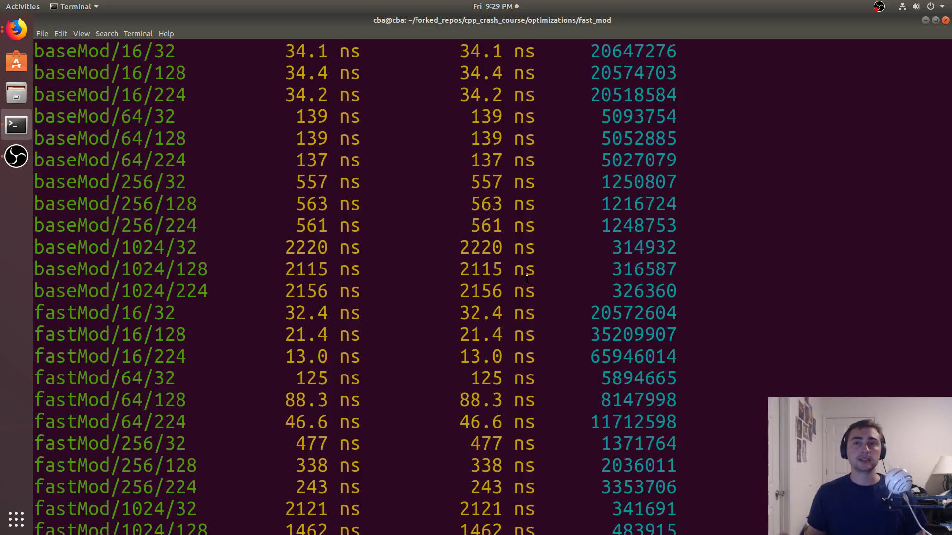
mouse_move(508, 312)
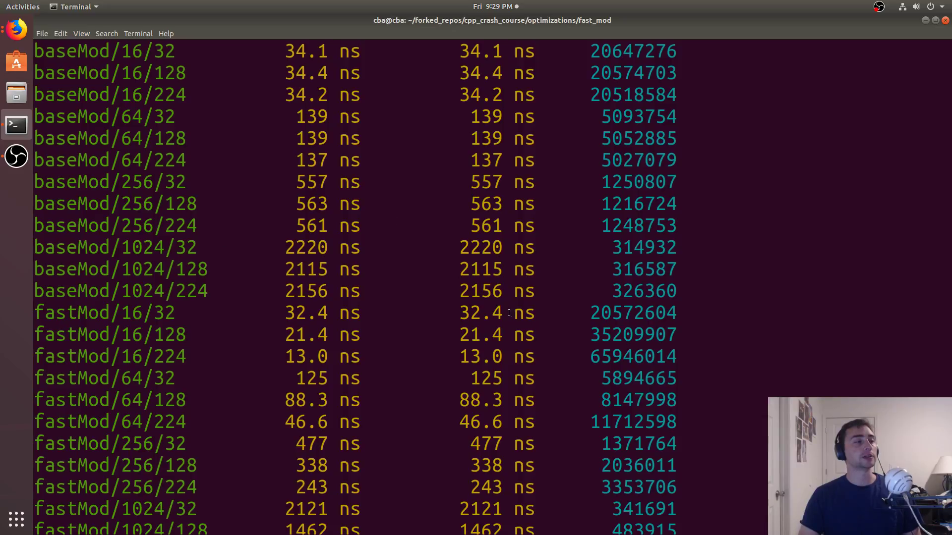
scroll(up, 3)
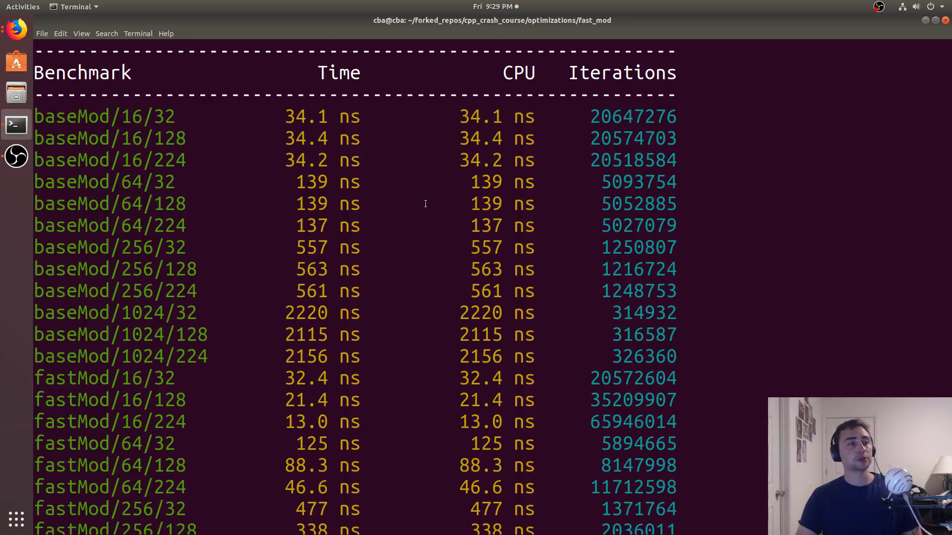
mouse_move(448, 201)
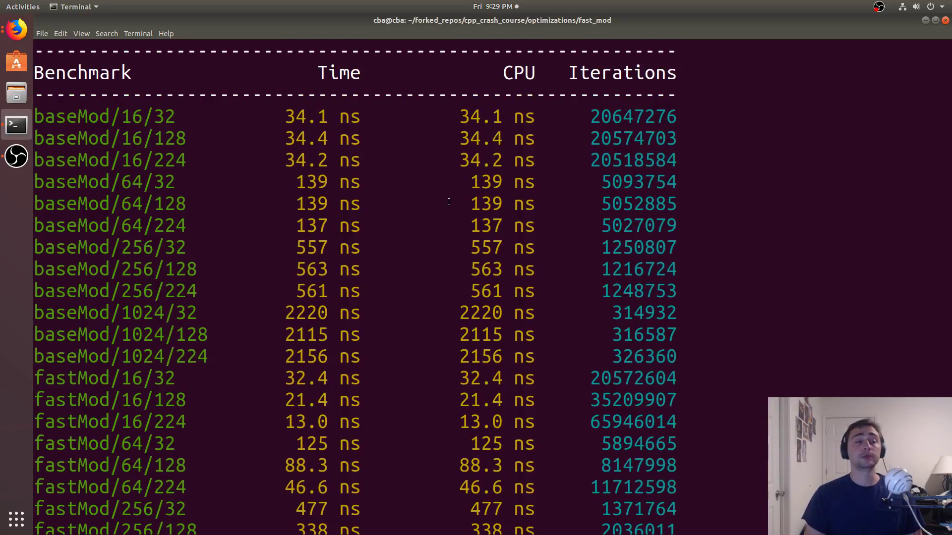
mouse_move(451, 222)
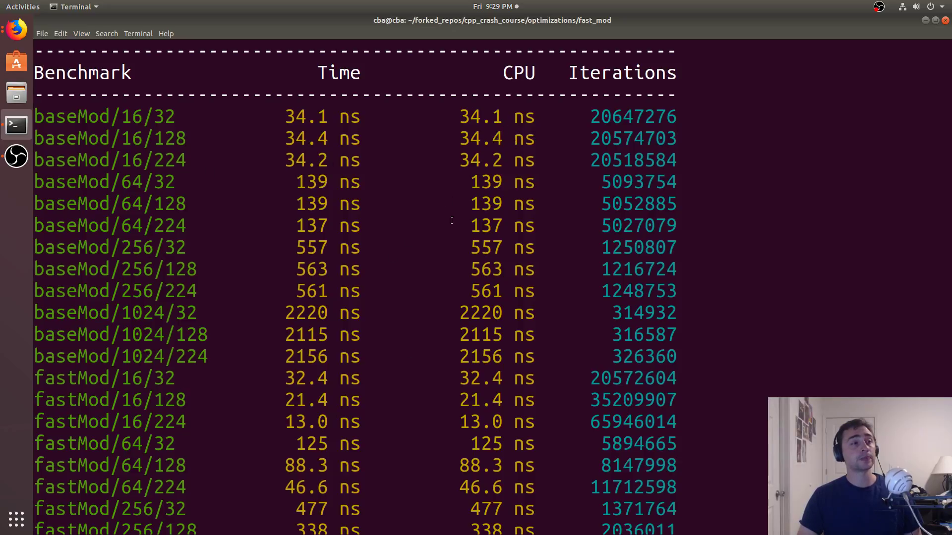
scroll(down, 3)
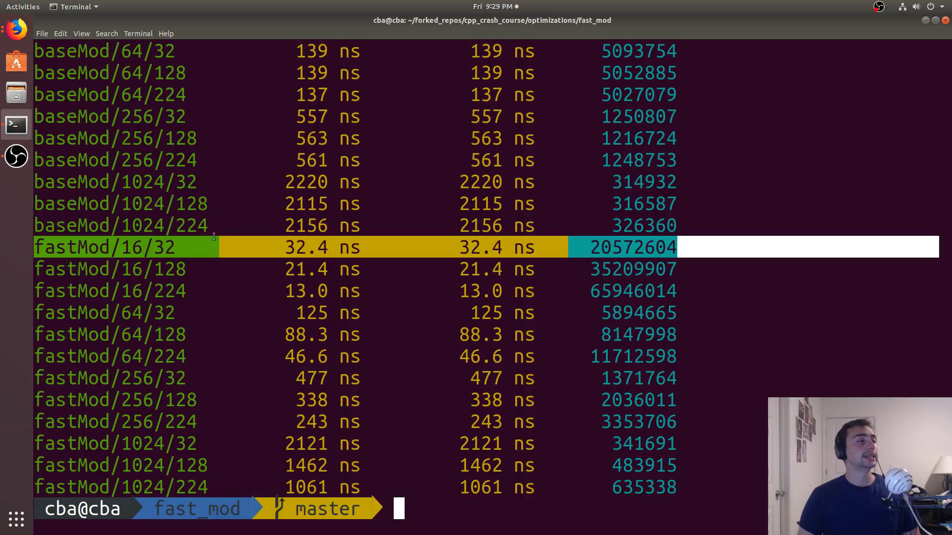
mouse_move(149, 246)
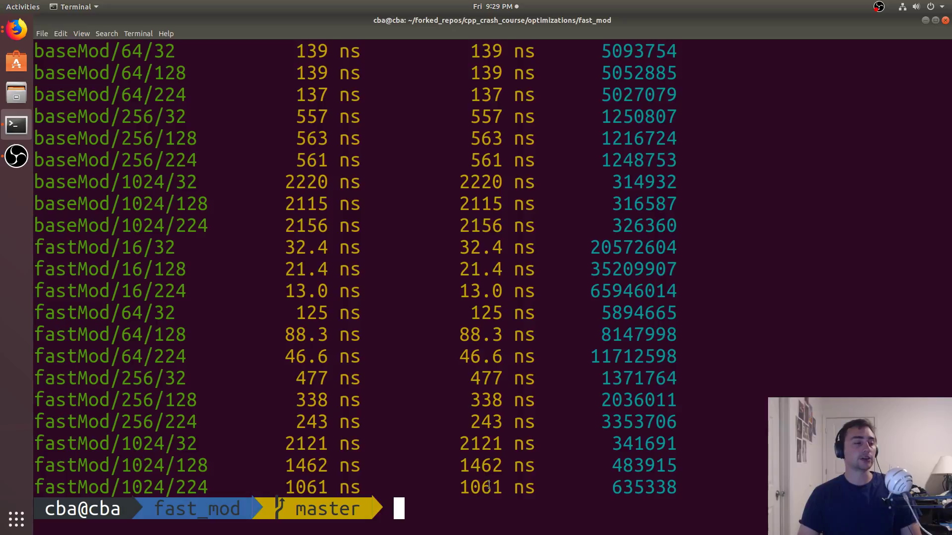
mouse_move(541, 404)
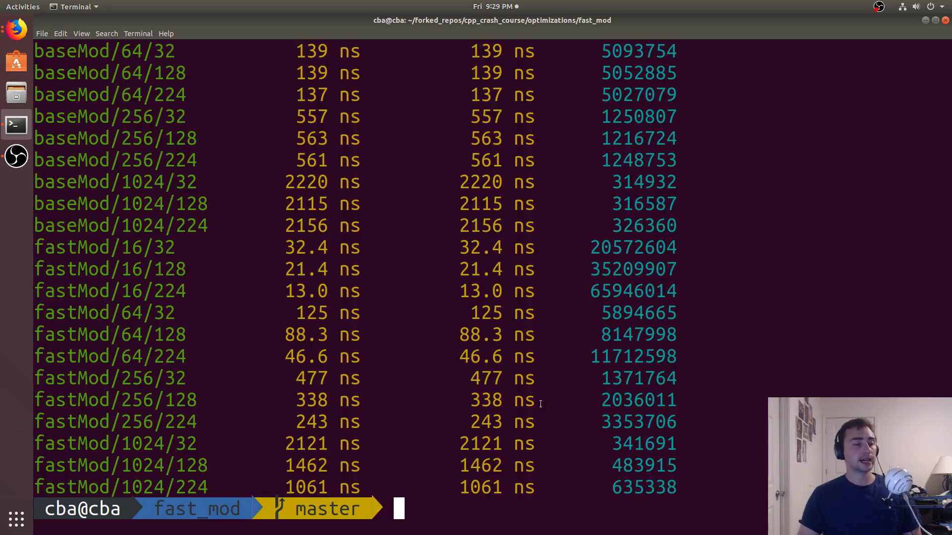
mouse_move(536, 402)
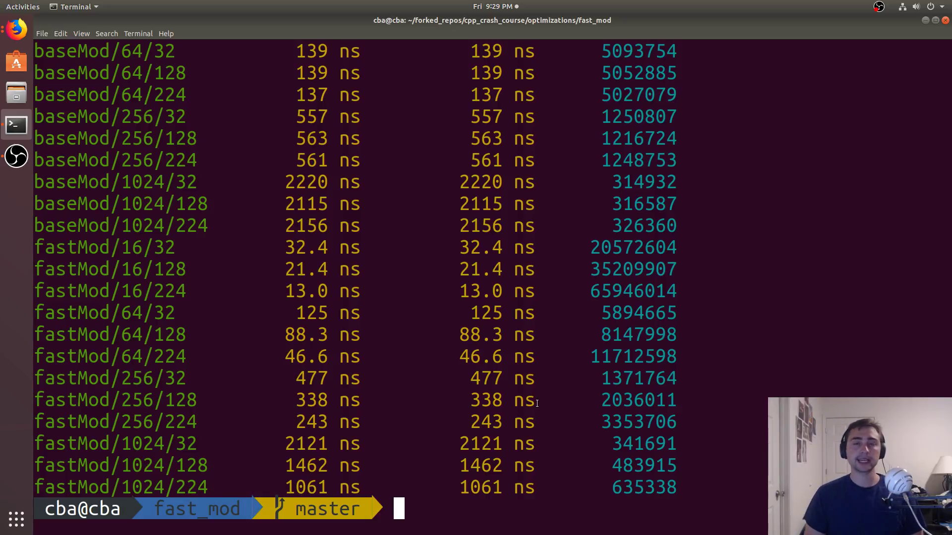
mouse_move(286, 494)
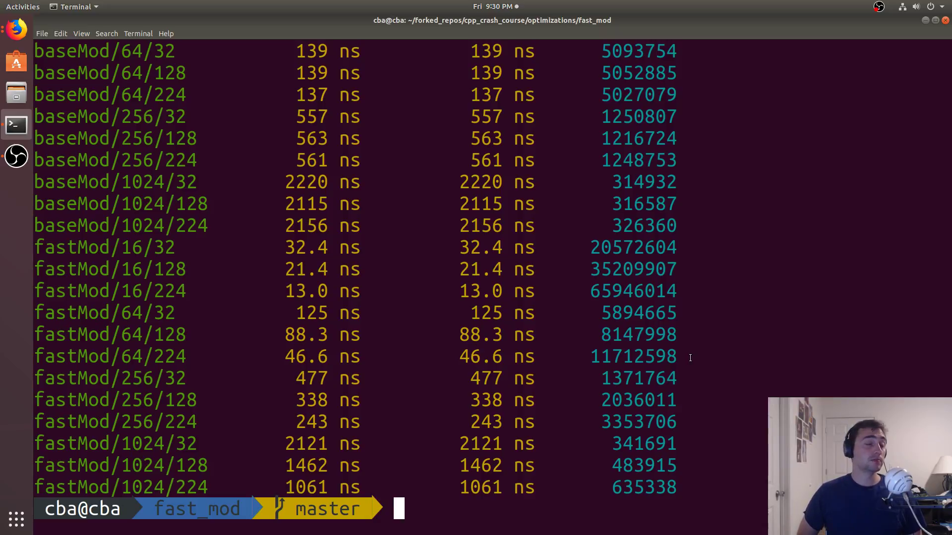
mouse_move(220, 372)
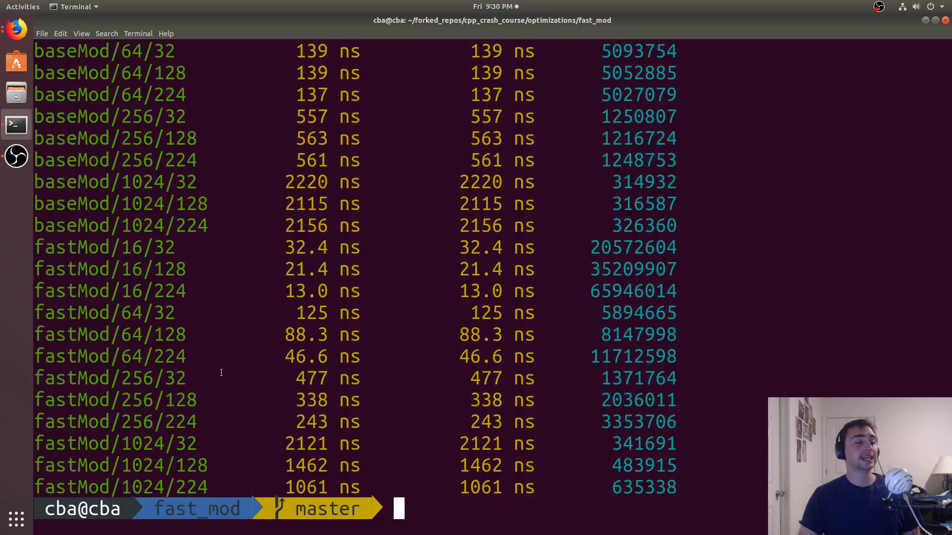
mouse_move(357, 408)
text(vim)
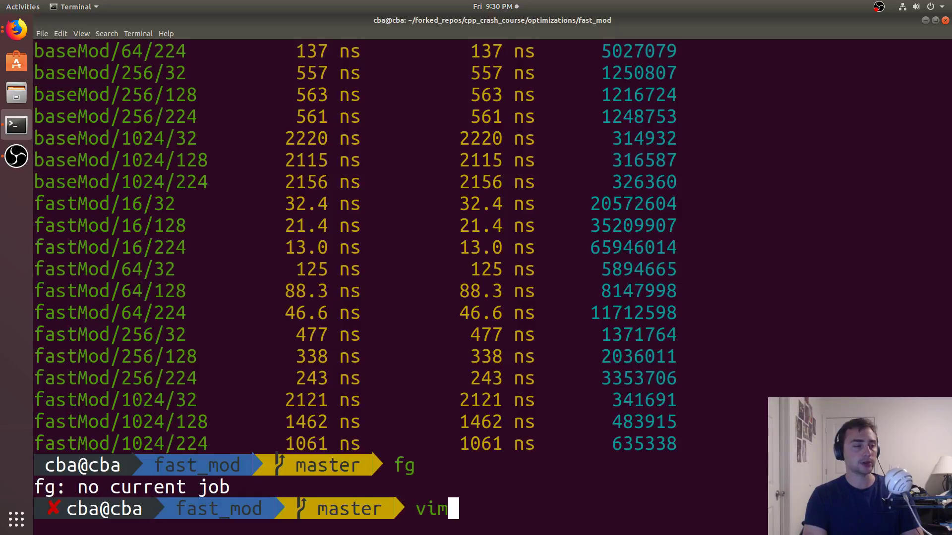
Run perf record on ./fast_mod filtered to fastMod/1024/224 with a 2 second minimum time
key(BackSpace)
text(ls)
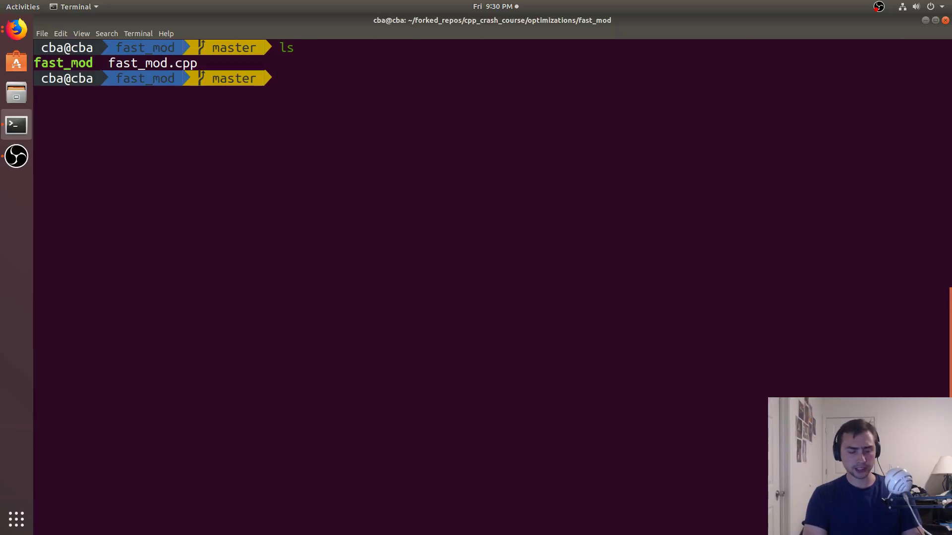
text(r)
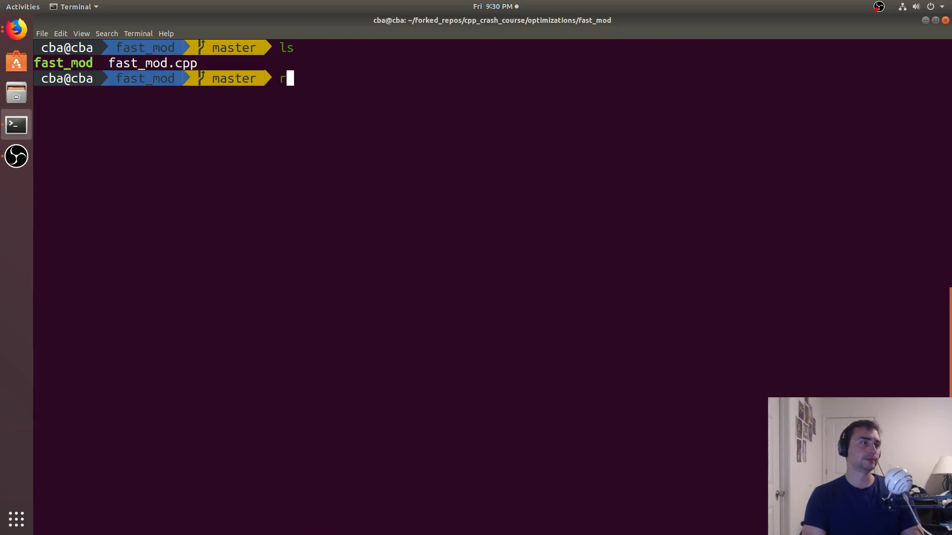
text(perf record ./fast_mod --benchmark_filter=fastMod/1024/22 --benchmark_min_time=2)
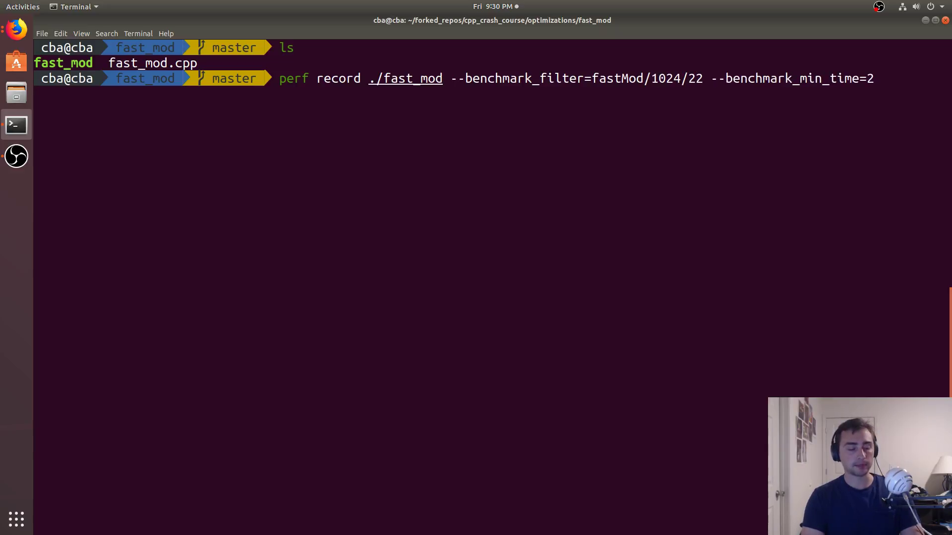
text(4)
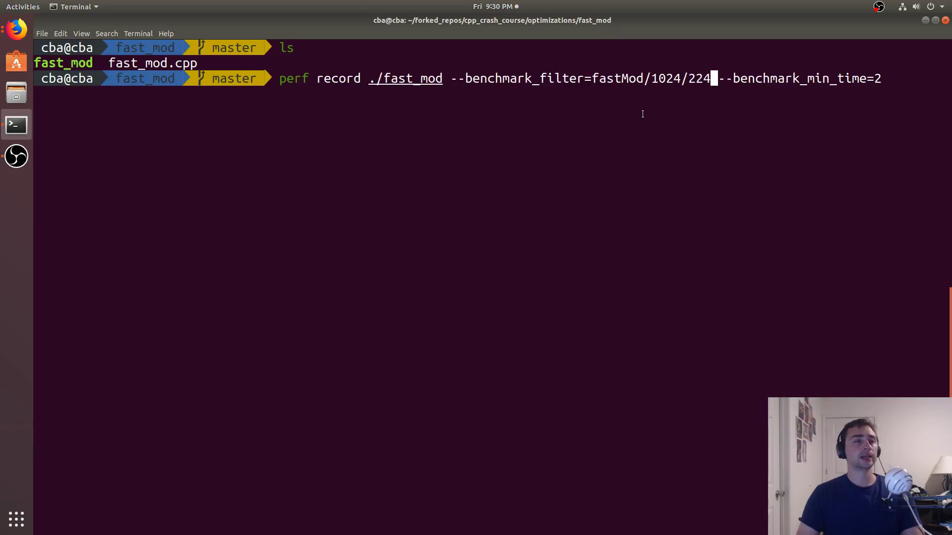
key(Return)
text(perf report)
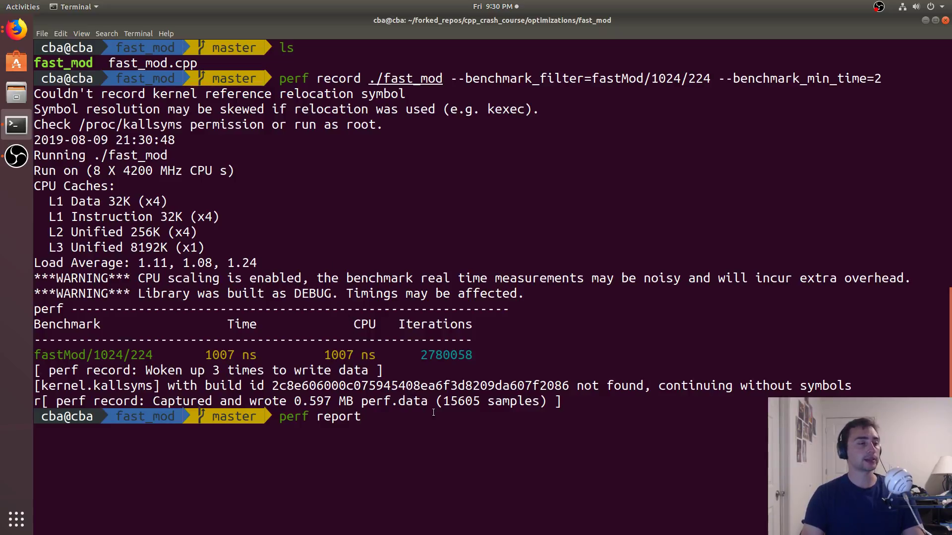
key(Return)
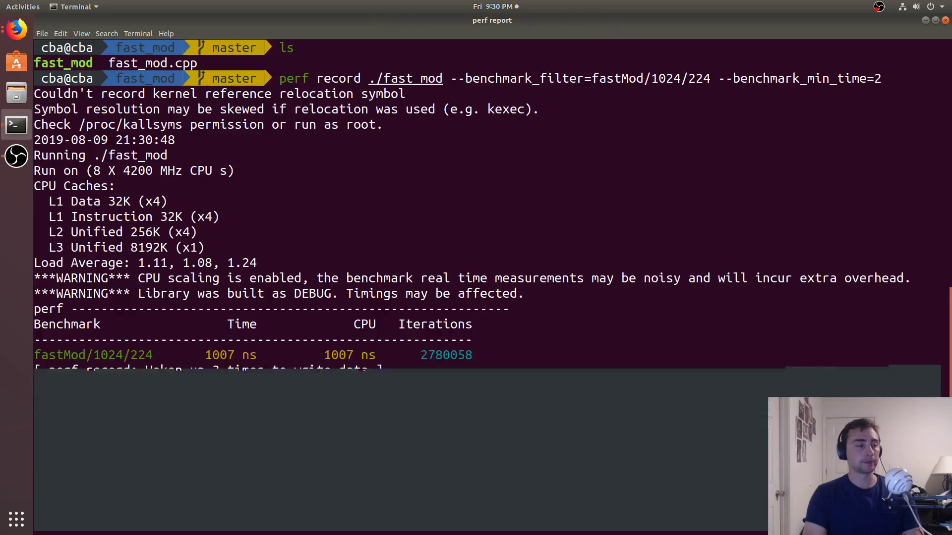
key(Return)
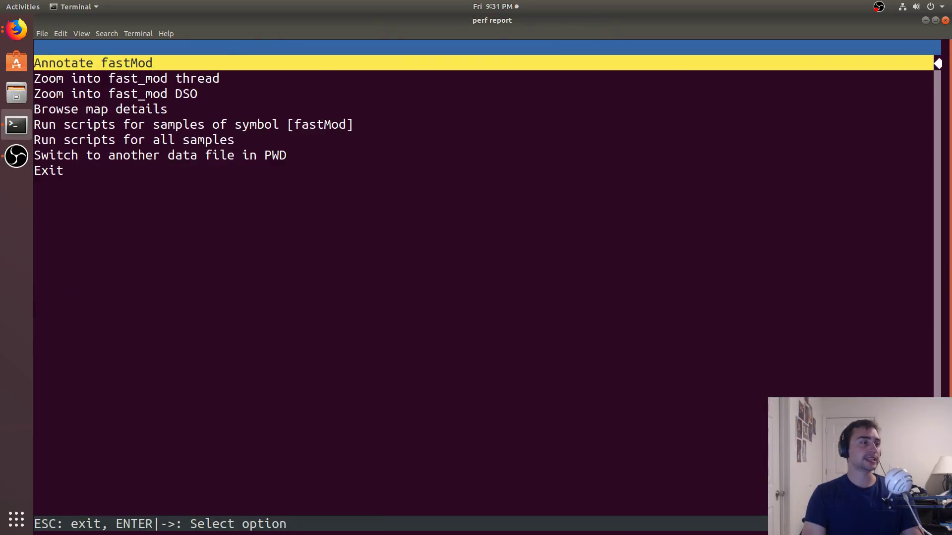
key(Return)
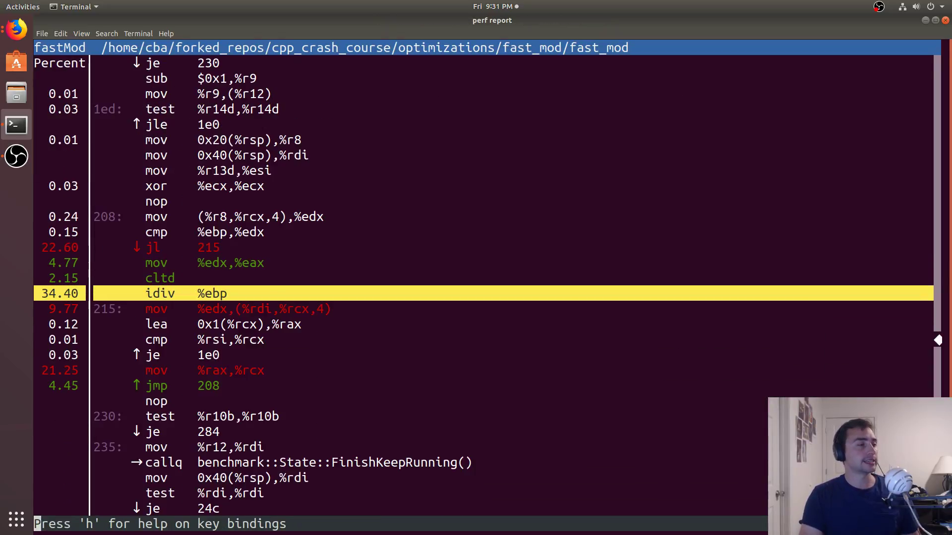
key(Up)
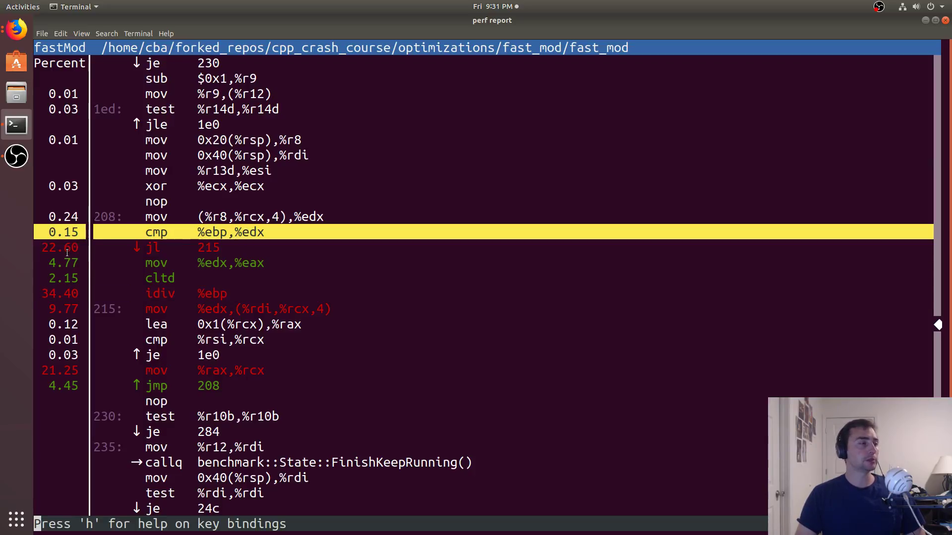
key(Down)
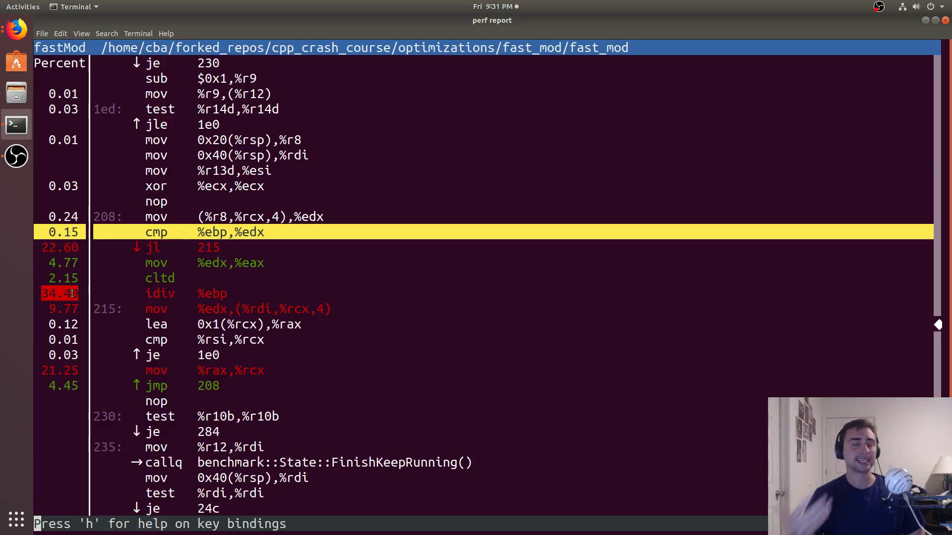
key(Down)
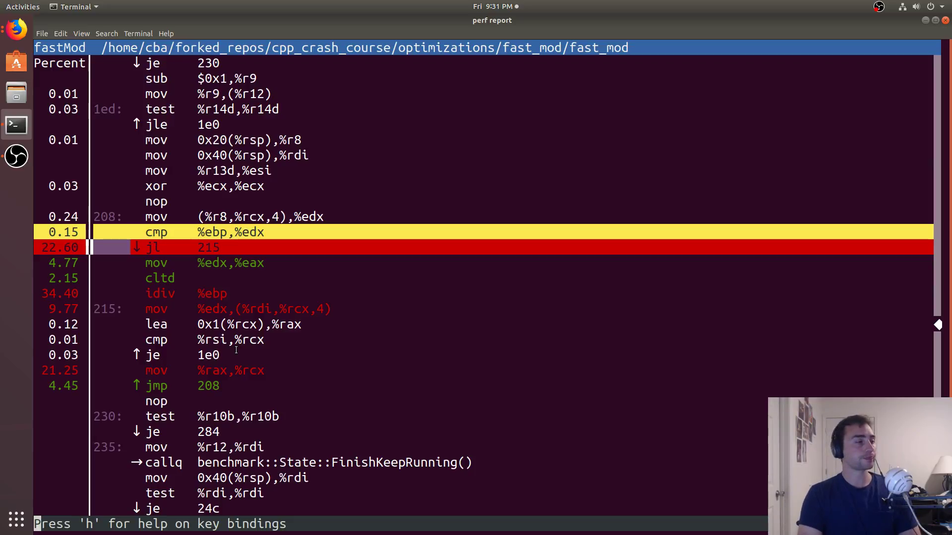
key(q)
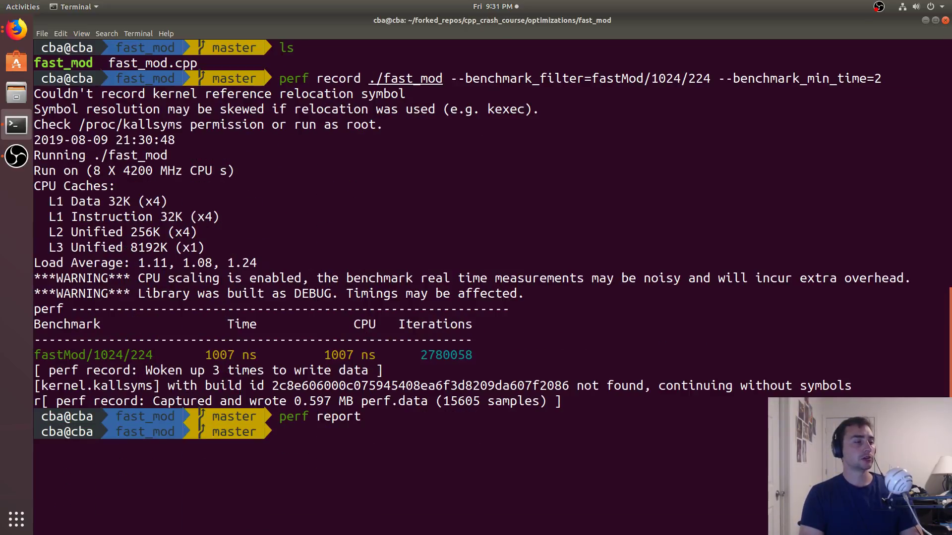
Bring the suspended vim session with fast_mod.cpp back to the foreground with fg
text(fg)
text(vim fast_mod)
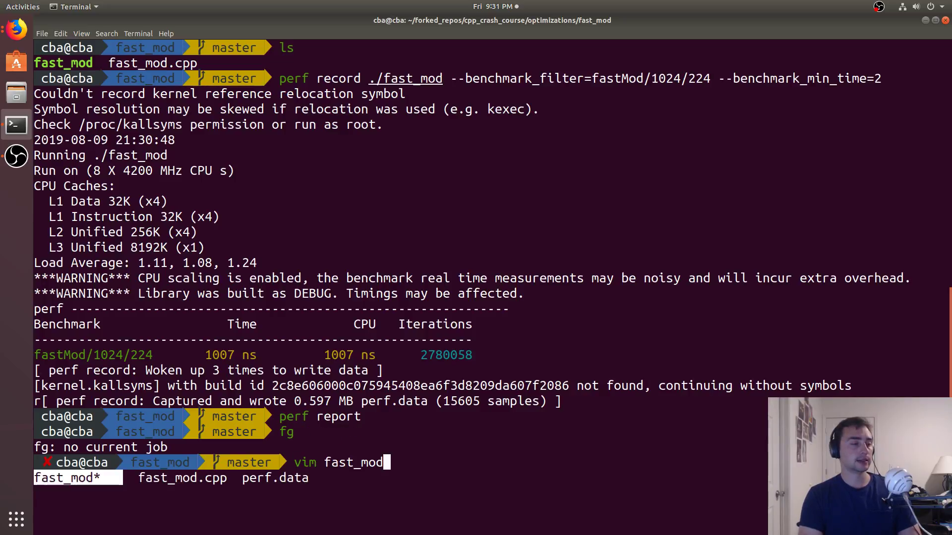
key(Return)
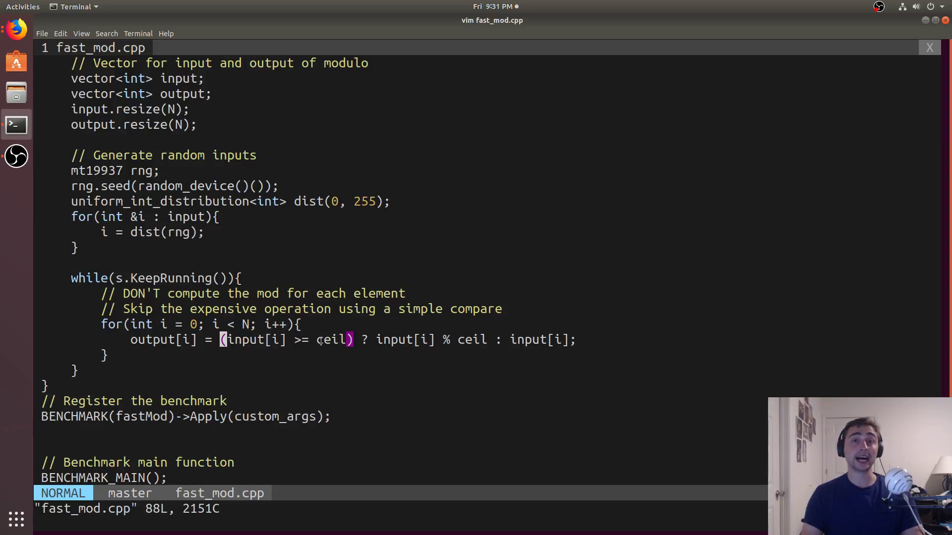
Wrap the fastMod loop's comparison in __builtin_expect(..., 0) and finish the edit
key(i)
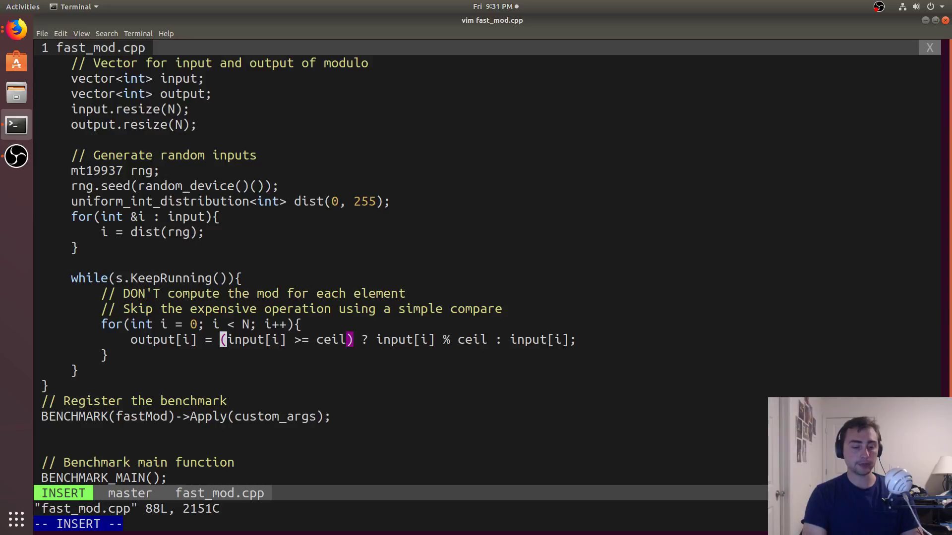
text(__)
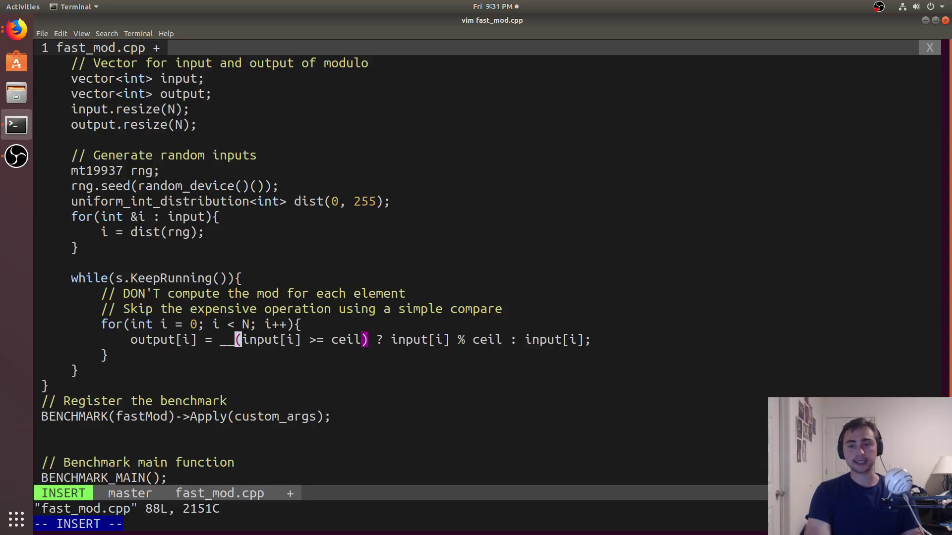
text(builtin_expect()
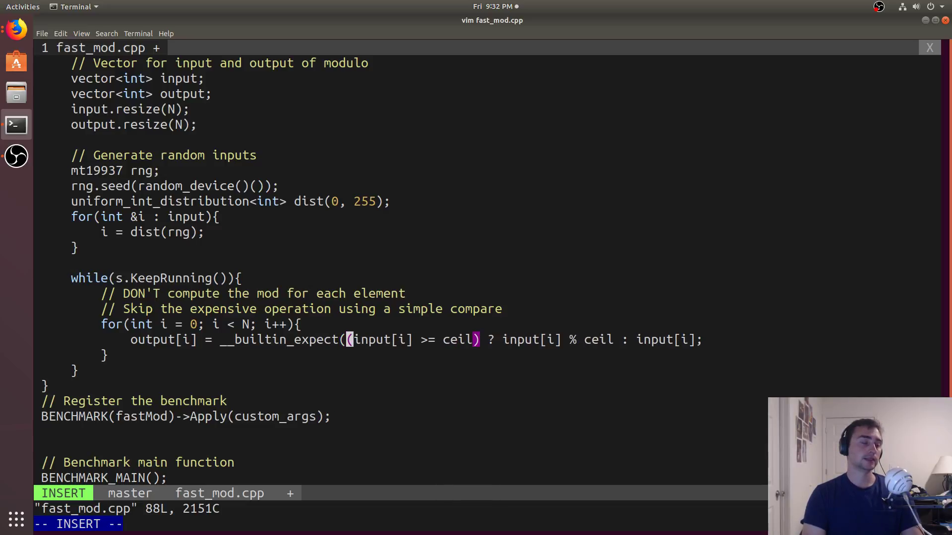
text())
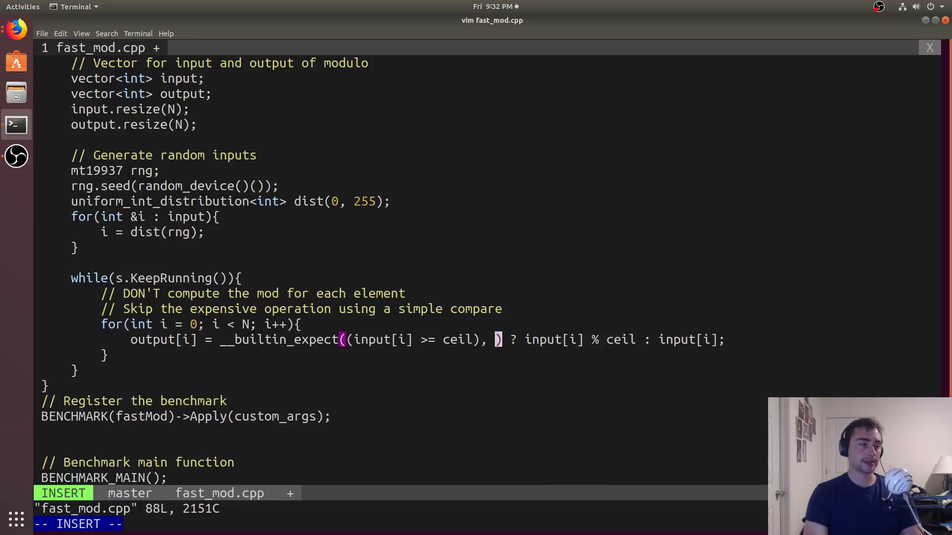
text(0)
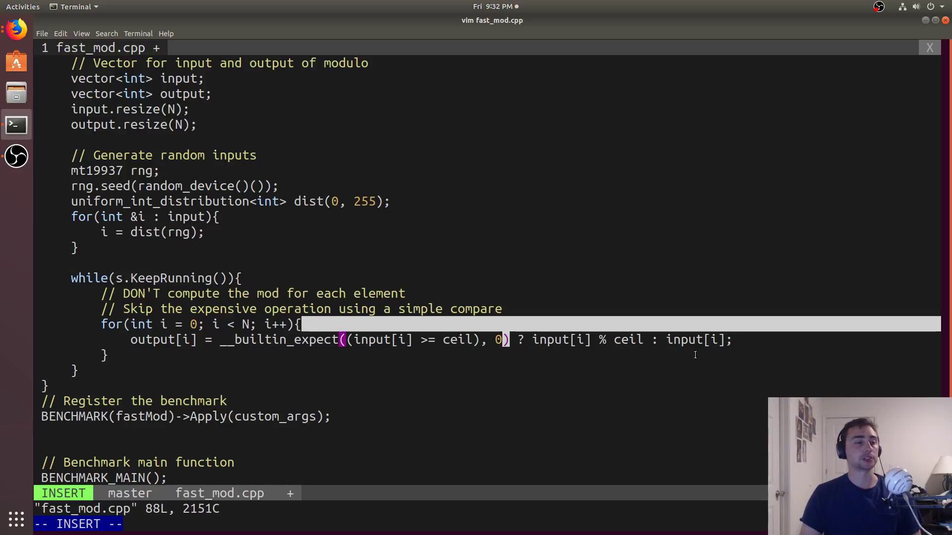
key(Escape)
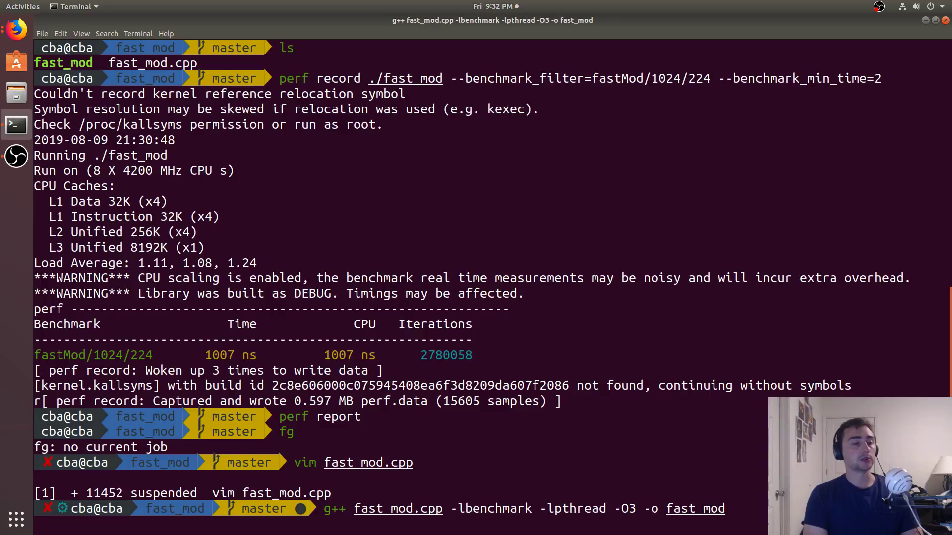
Rebuild fast_mod with g++ -O3 and re-record fastMod/1024/224, now at 563 ns
key(Return)
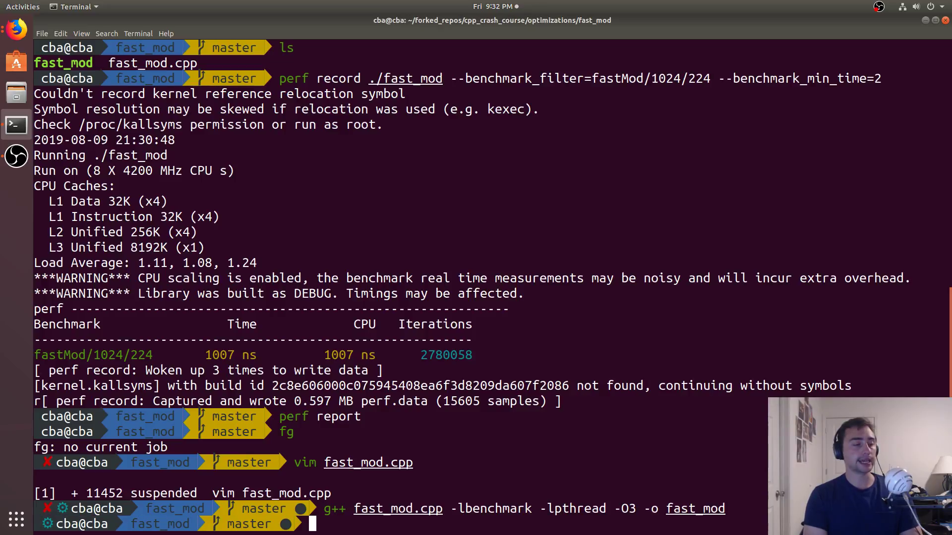
text(perf report)
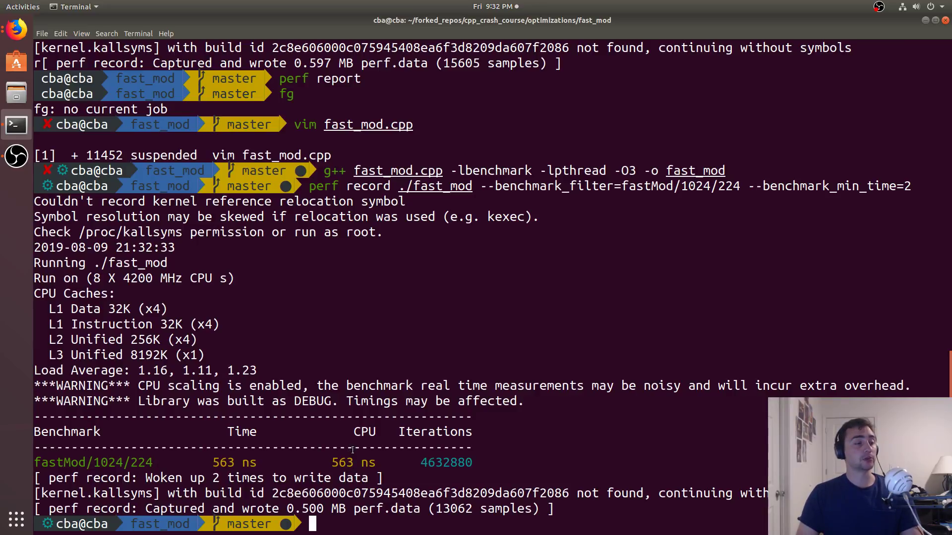
text(perf)
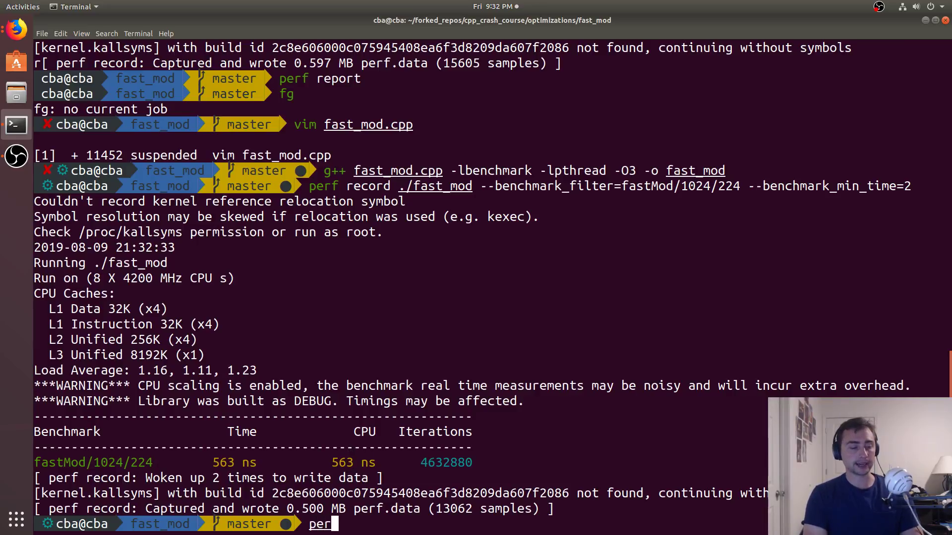
text(report)
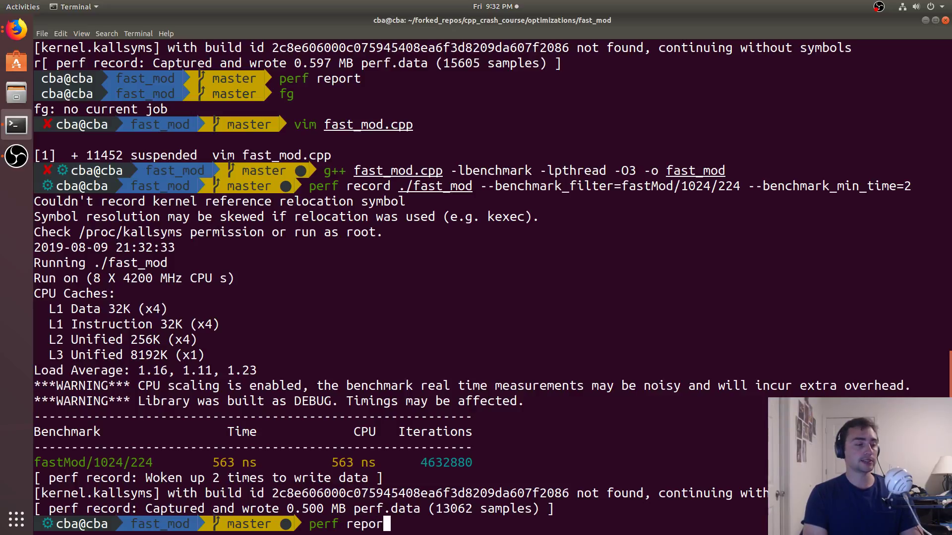
View the perf report and the annotated assembly of the rebuilt fastMod loop
key(Return)
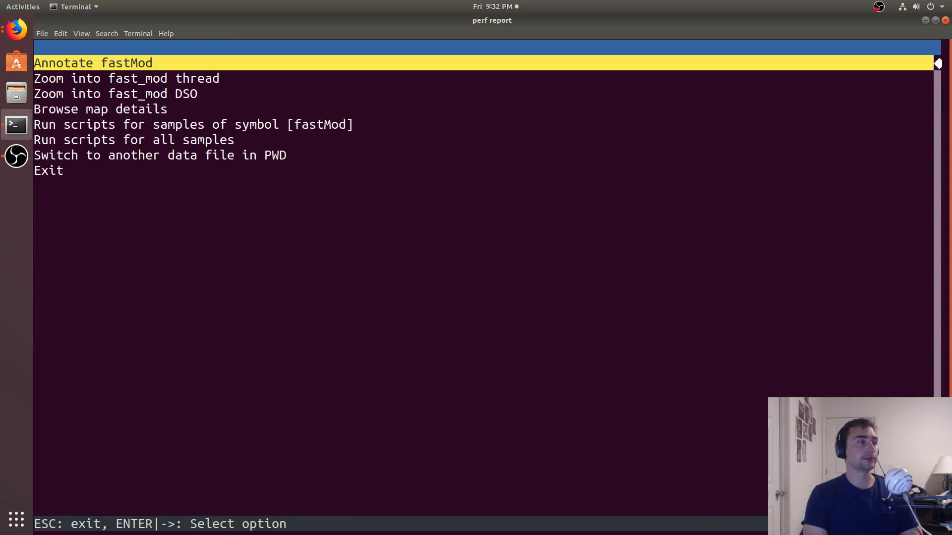
key(Return)
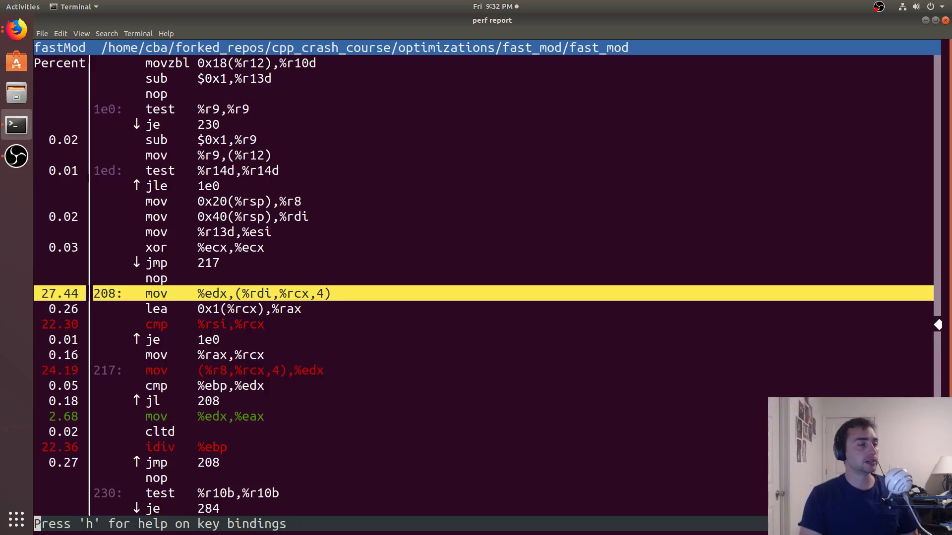
scroll(down, 3)
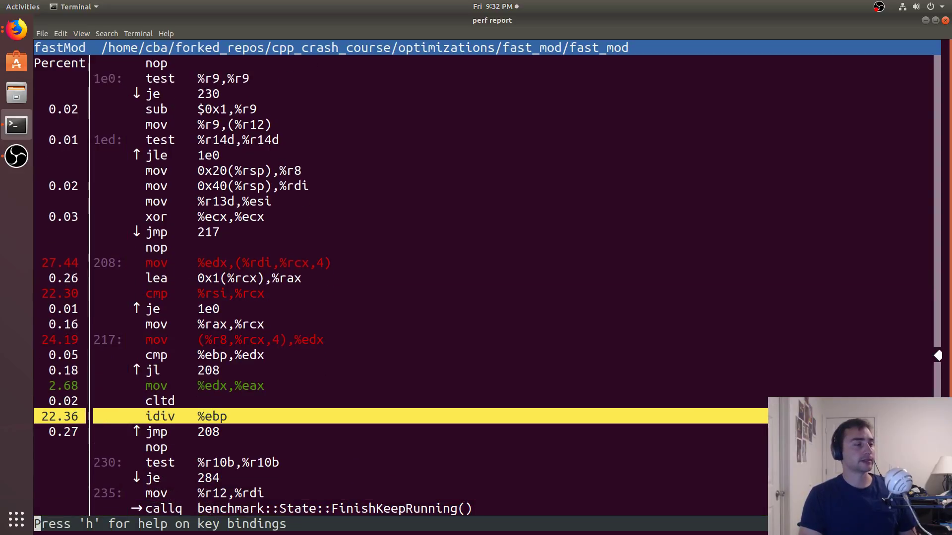
key(Down)
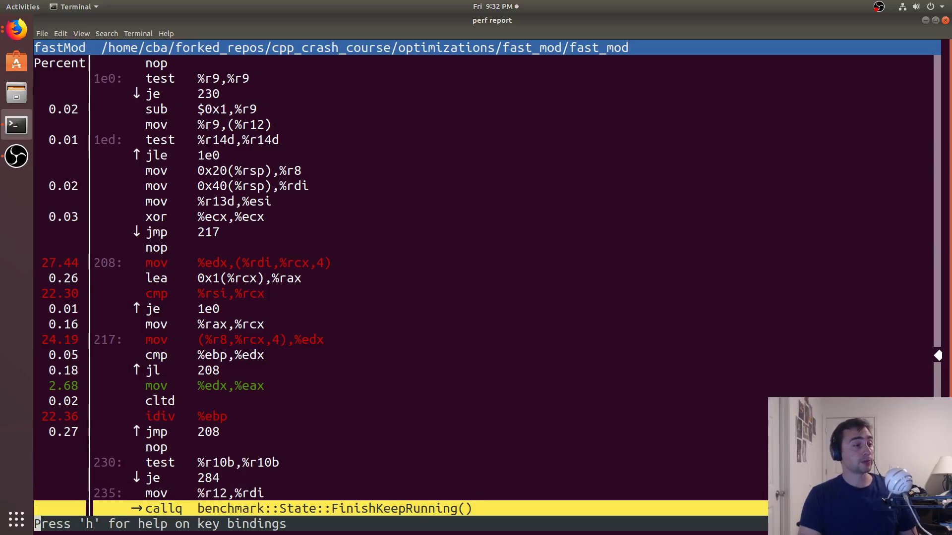
scroll(down, 3)
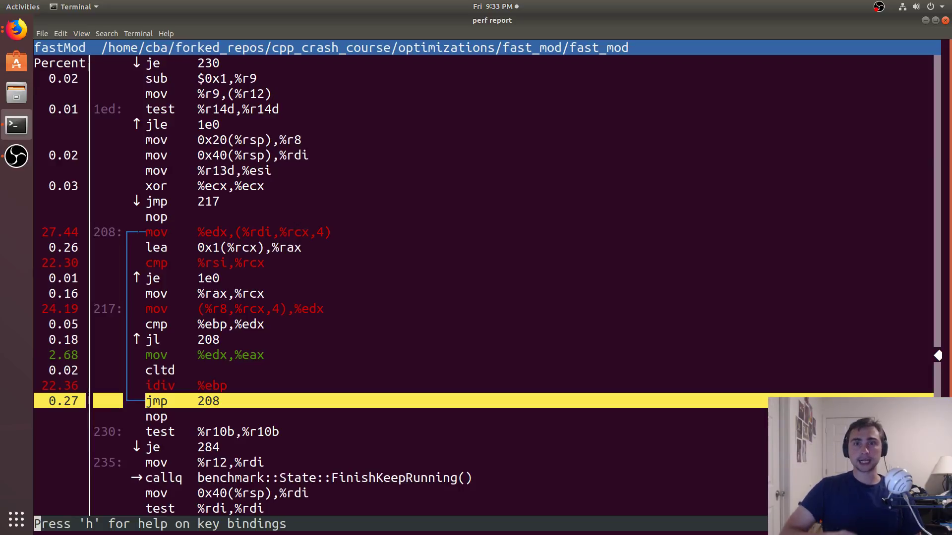
Trace the loop's jumps and the instructions around the idiv, now at 22.36% of samples
key(Up)
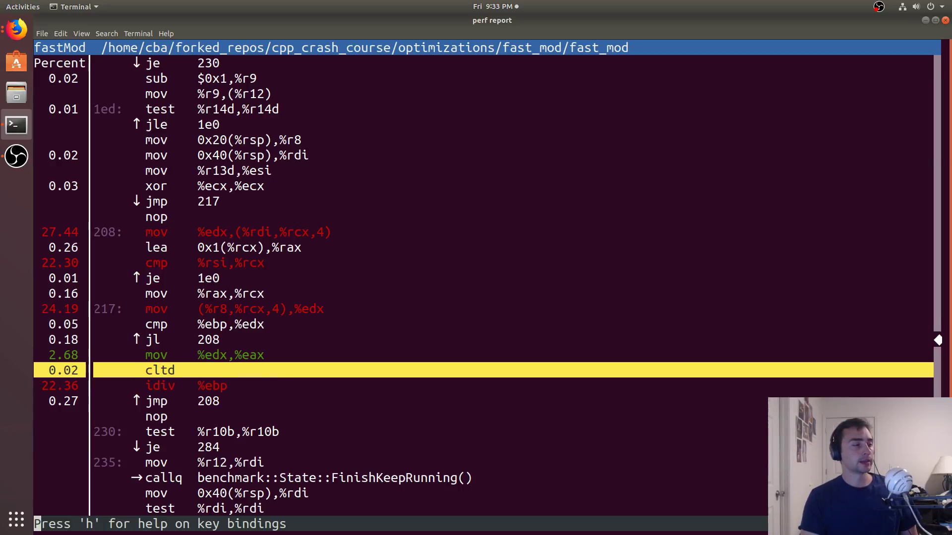
key(Up)
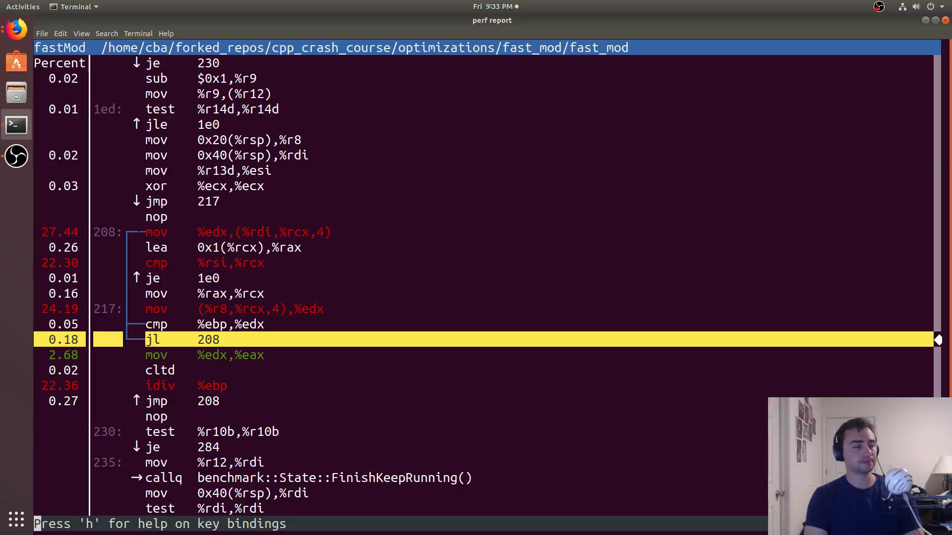
key(q)
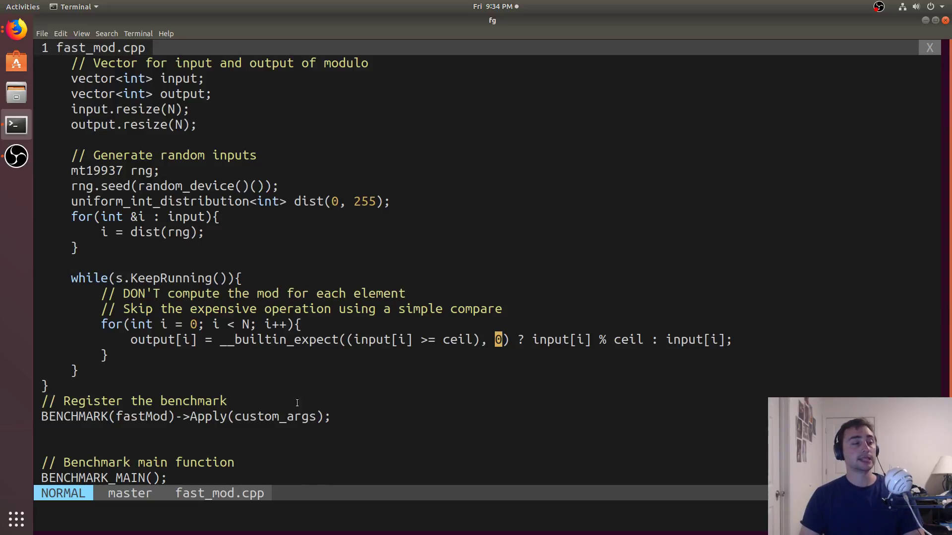
Point out the __builtin_expect call in fastMod's loop line in vim
double_click(276, 340)
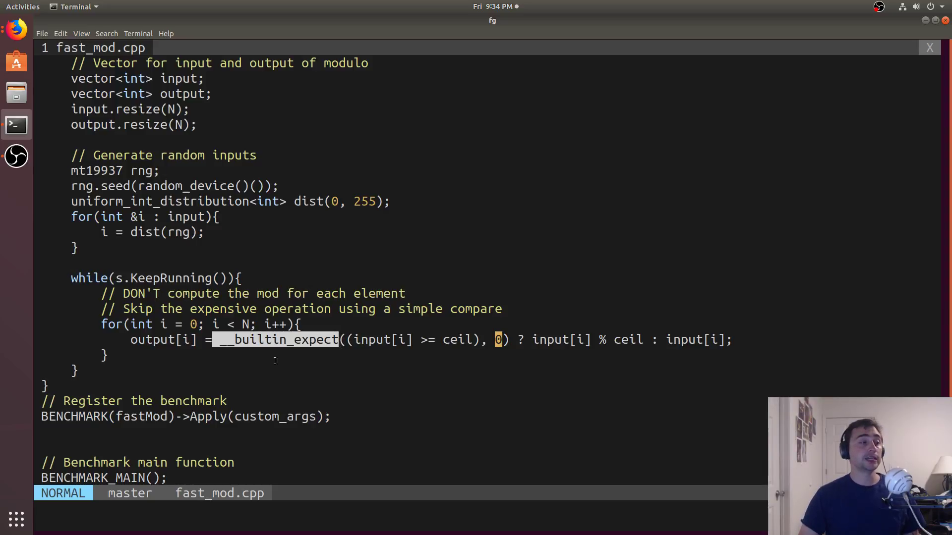
mouse_move(431, 362)
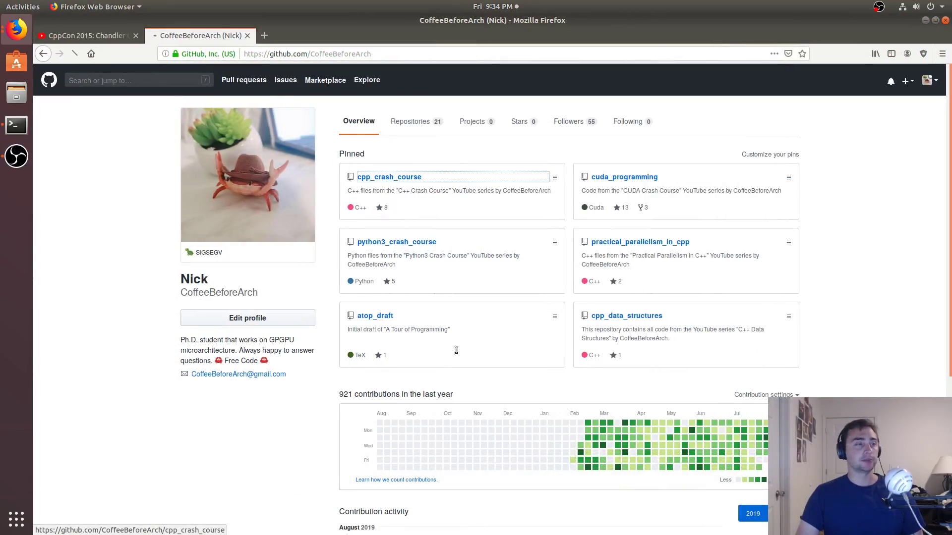
Browse cpp_crash_course to optimizations/fast_mod/fast_mod.cpp on GitHub, then the CppCon talk video
click(389, 176)
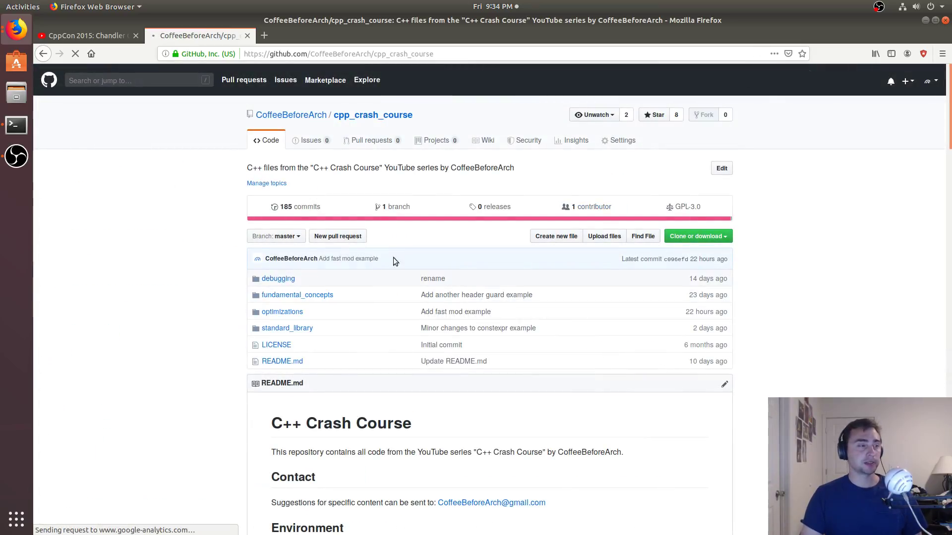
click(282, 311)
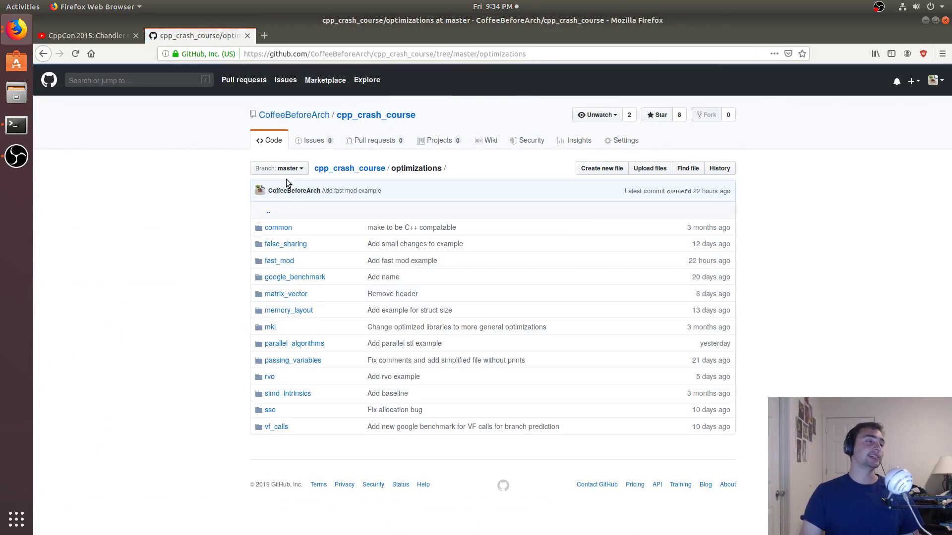
click(279, 260)
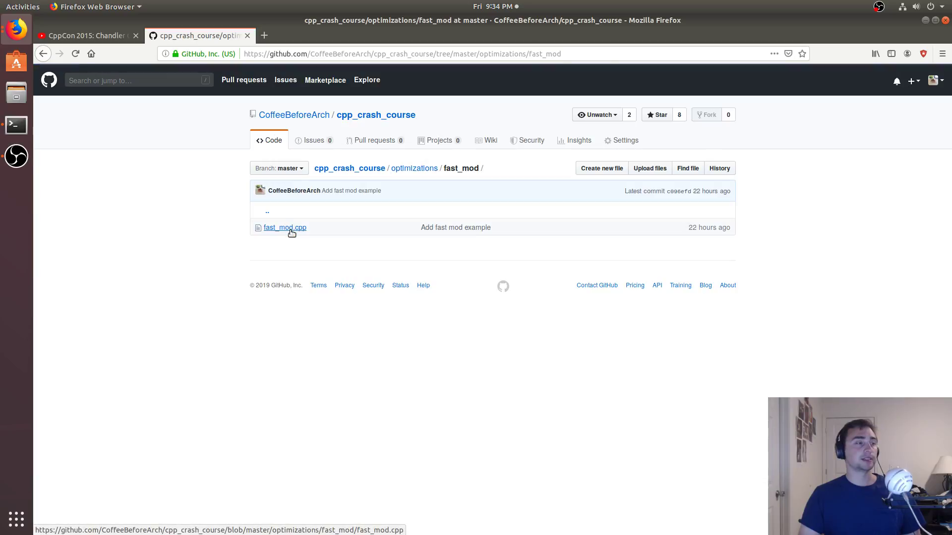
click(284, 227)
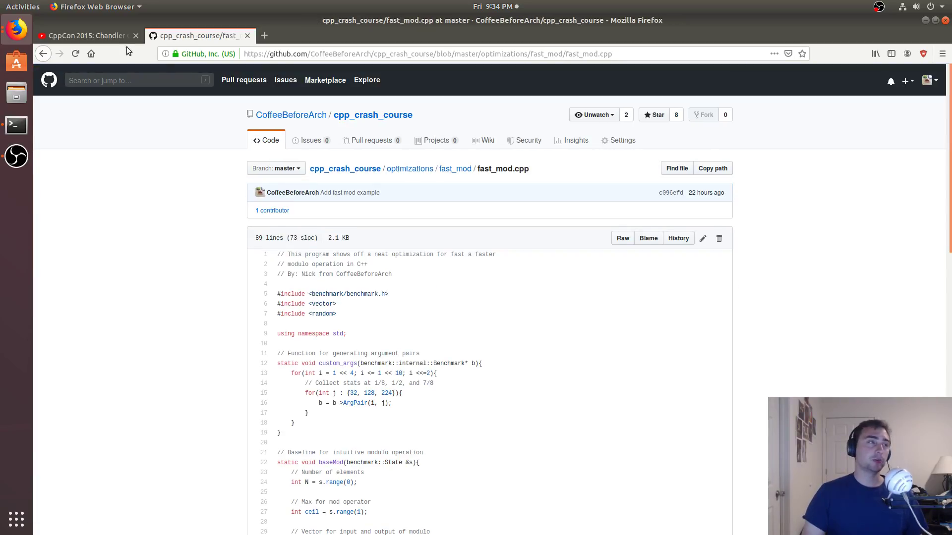
click(85, 36)
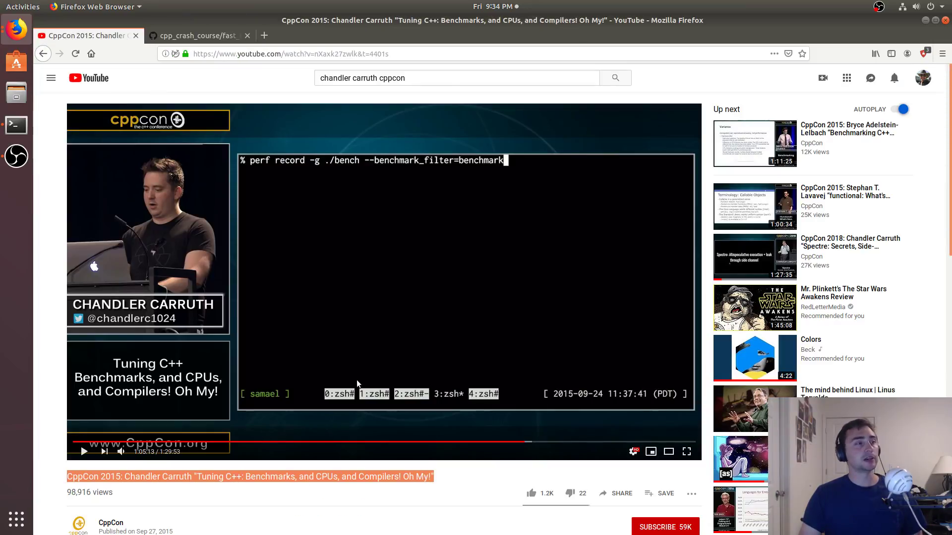
mouse_move(374, 334)
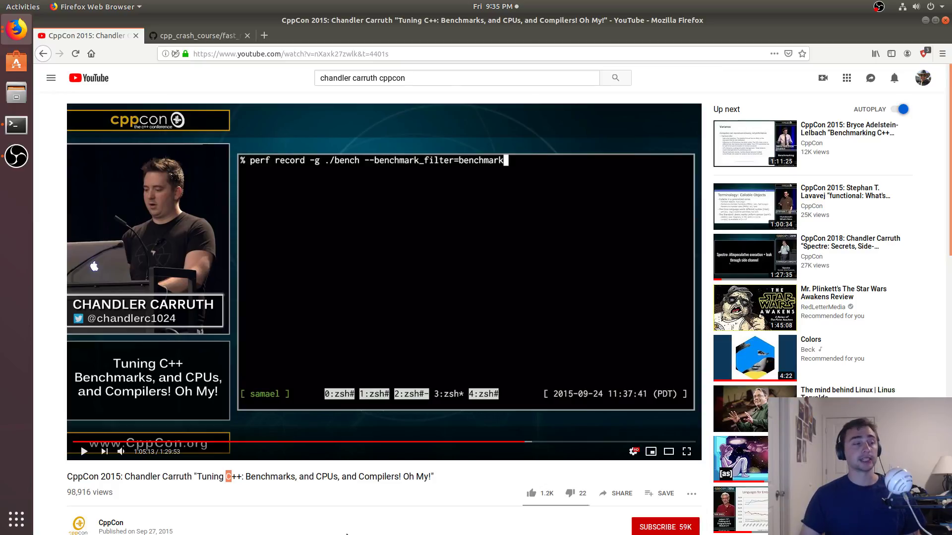
mouse_move(533, 407)
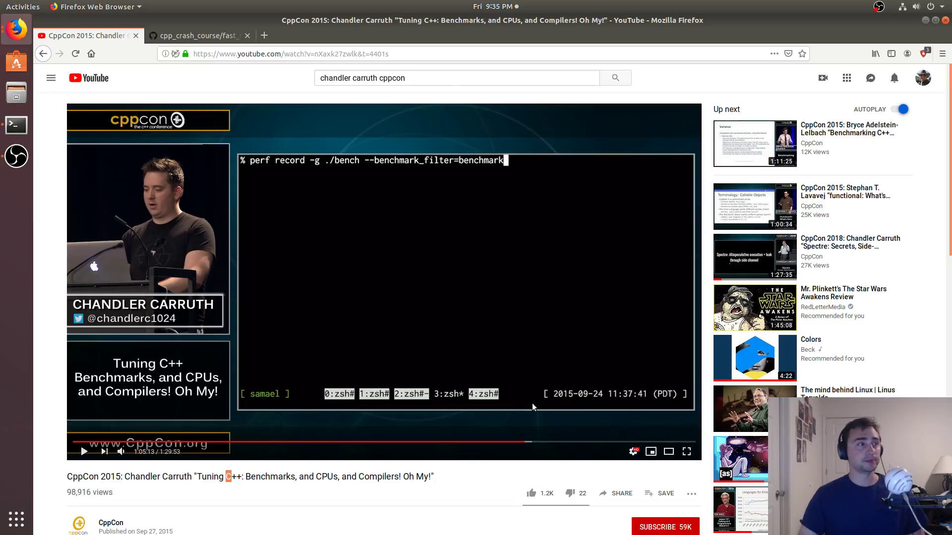